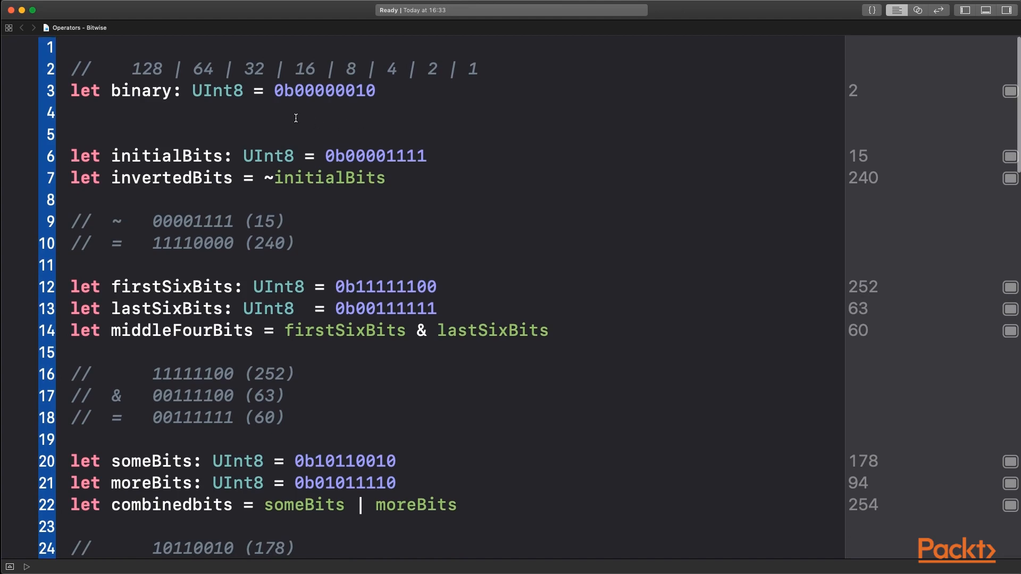
pyautogui.moveTo(499, 66)
pyautogui.write('1')
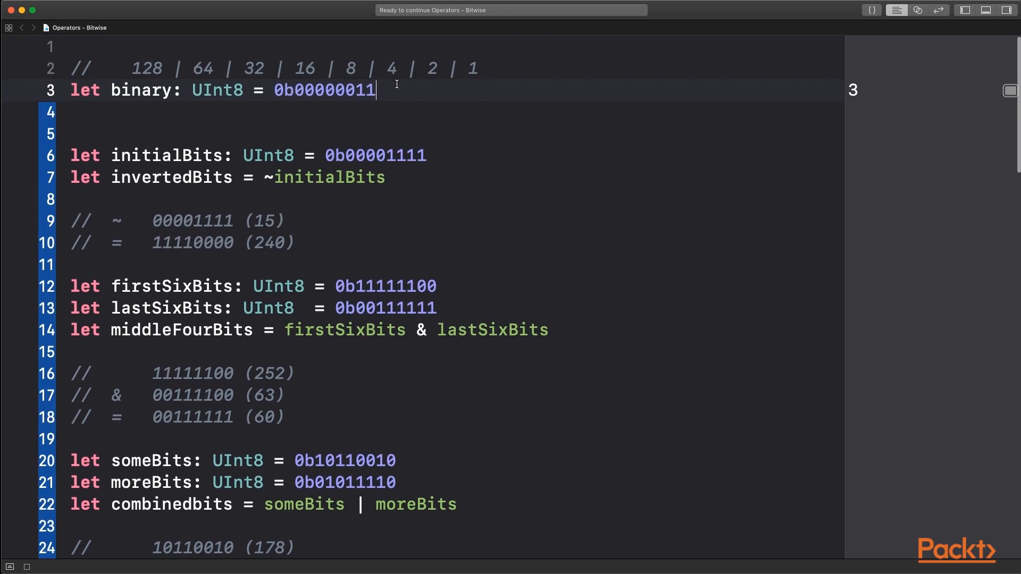
pyautogui.moveTo(393, 273)
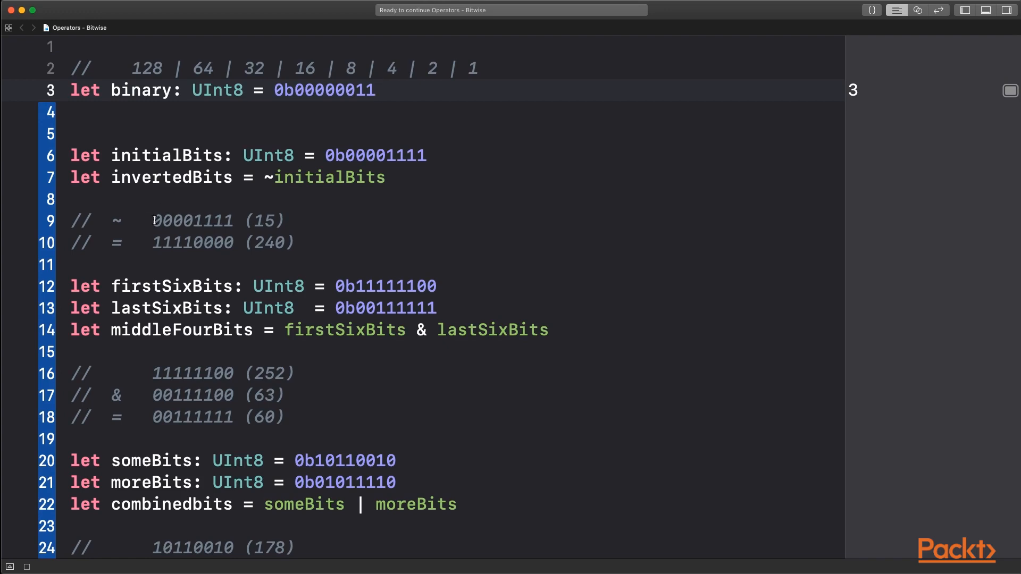
pyautogui.doubleClick(375, 155)
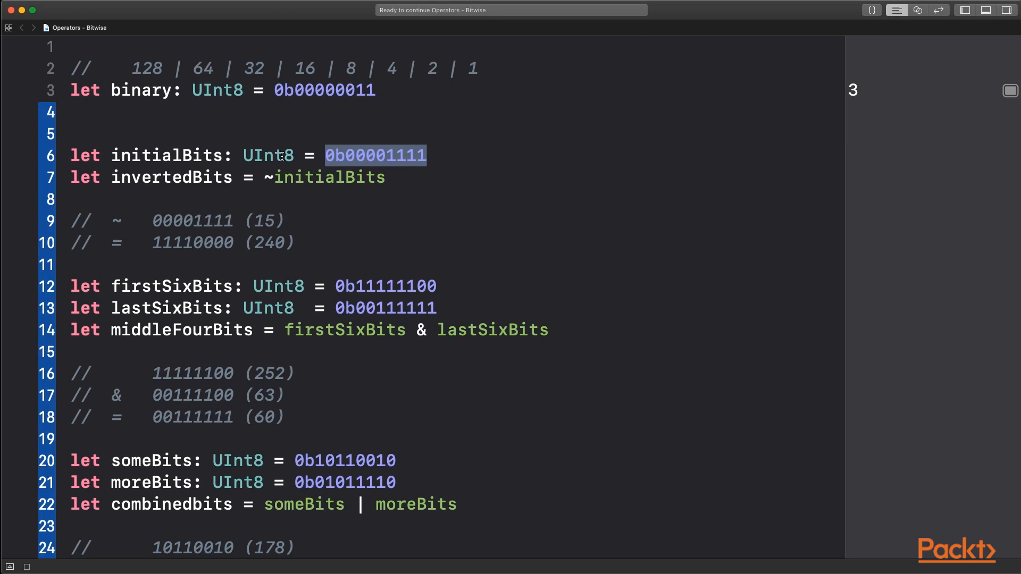
pyautogui.doubleClick(329, 178)
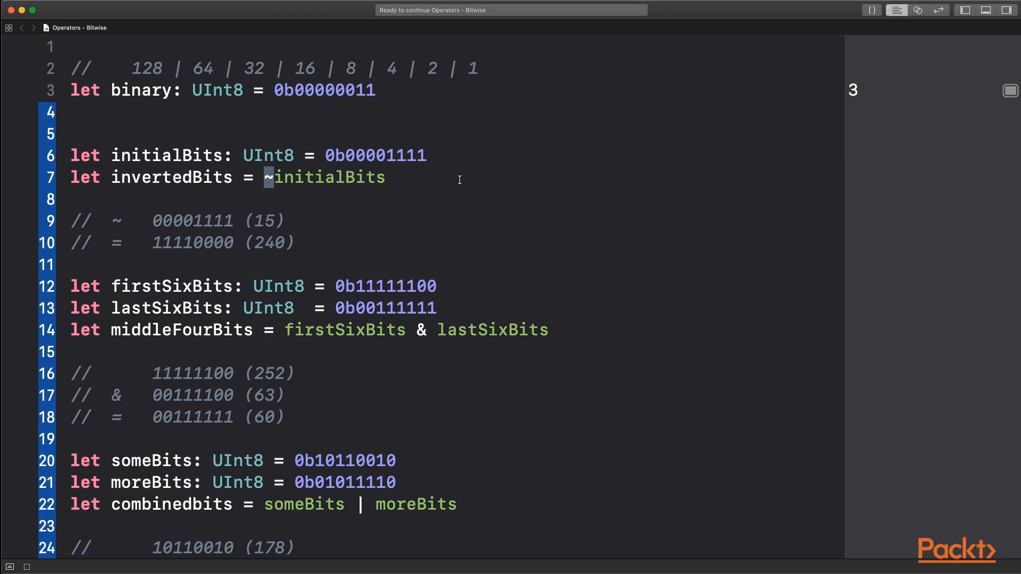
pyautogui.moveTo(338, 177)
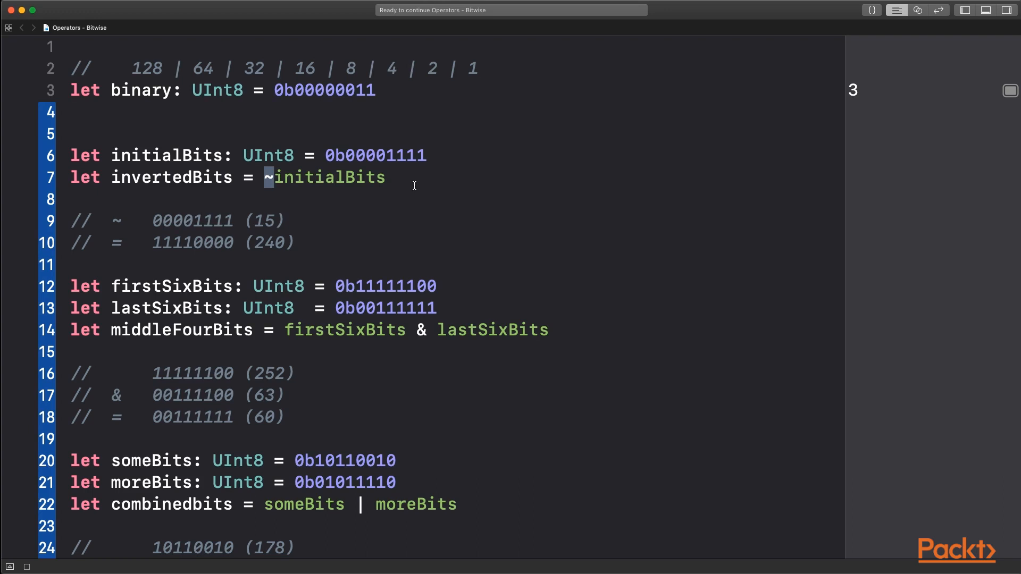
pyautogui.moveTo(149, 221)
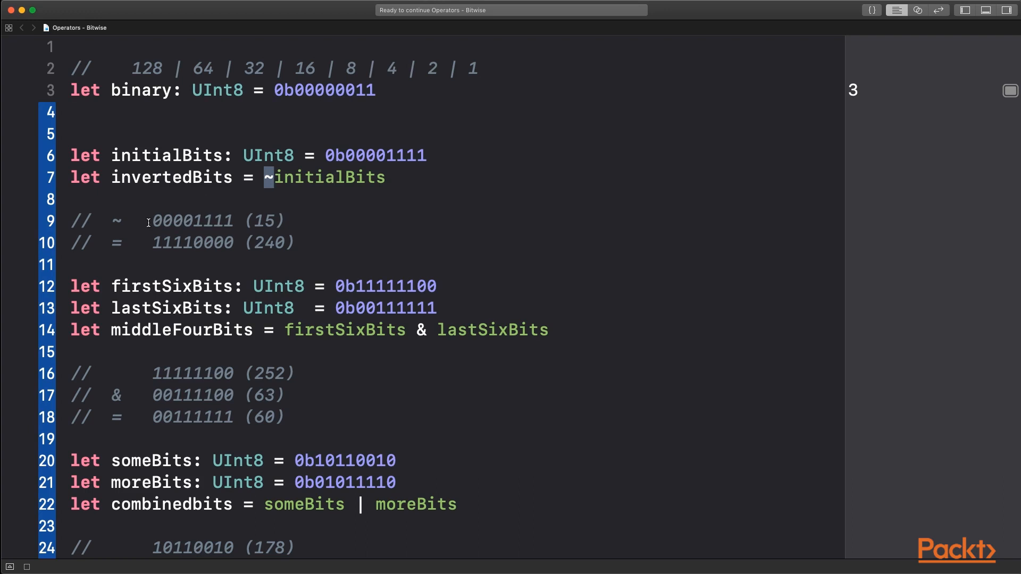
pyautogui.moveTo(223, 226)
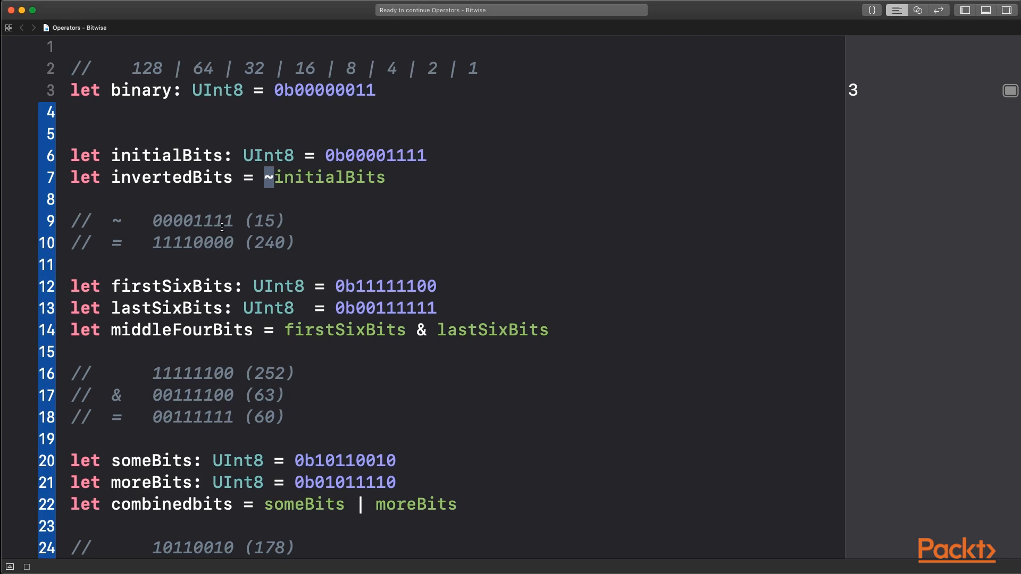
pyautogui.moveTo(232, 219)
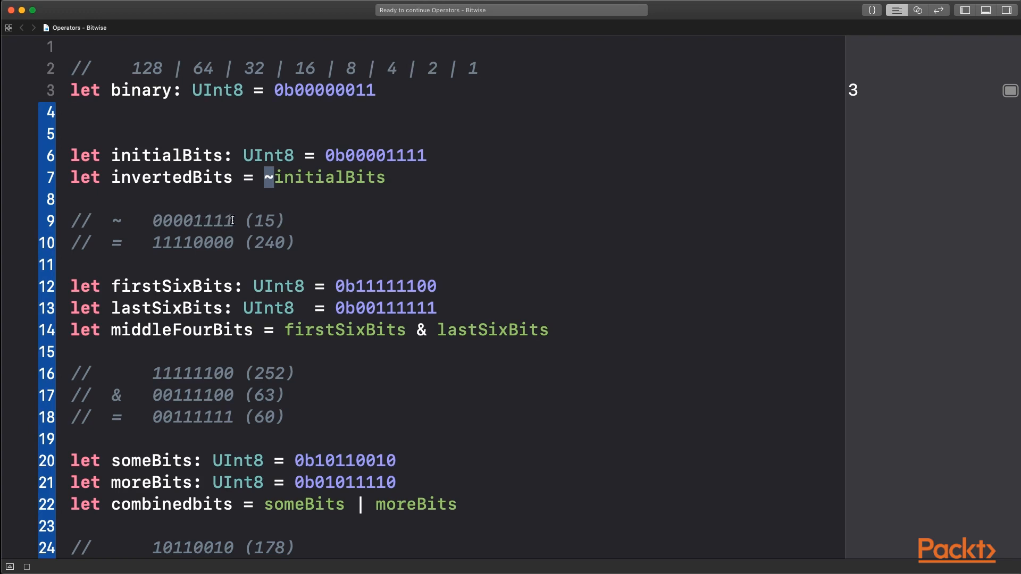
pyautogui.moveTo(237, 243)
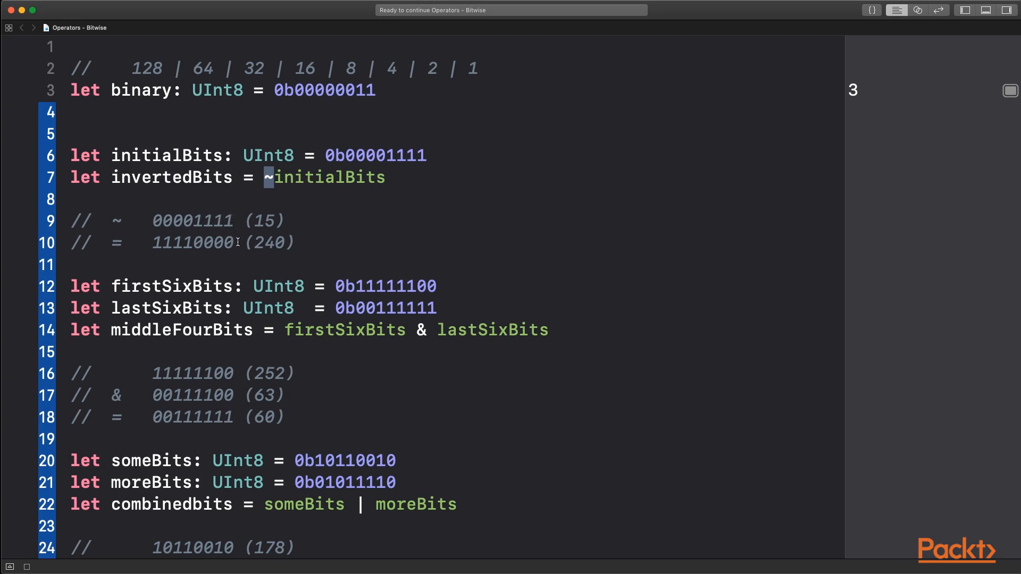
pyautogui.moveTo(154, 242)
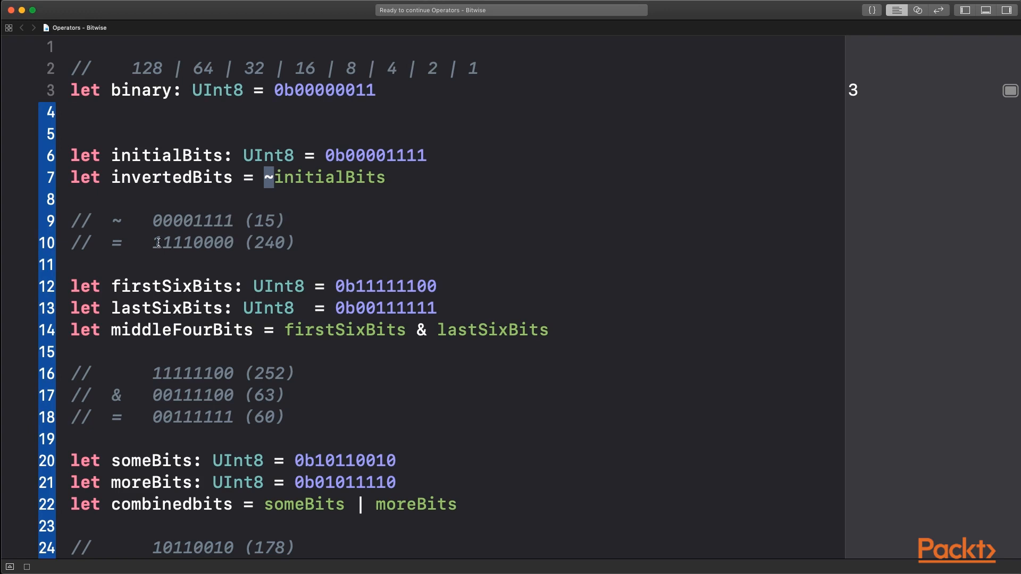
pyautogui.moveTo(115, 220)
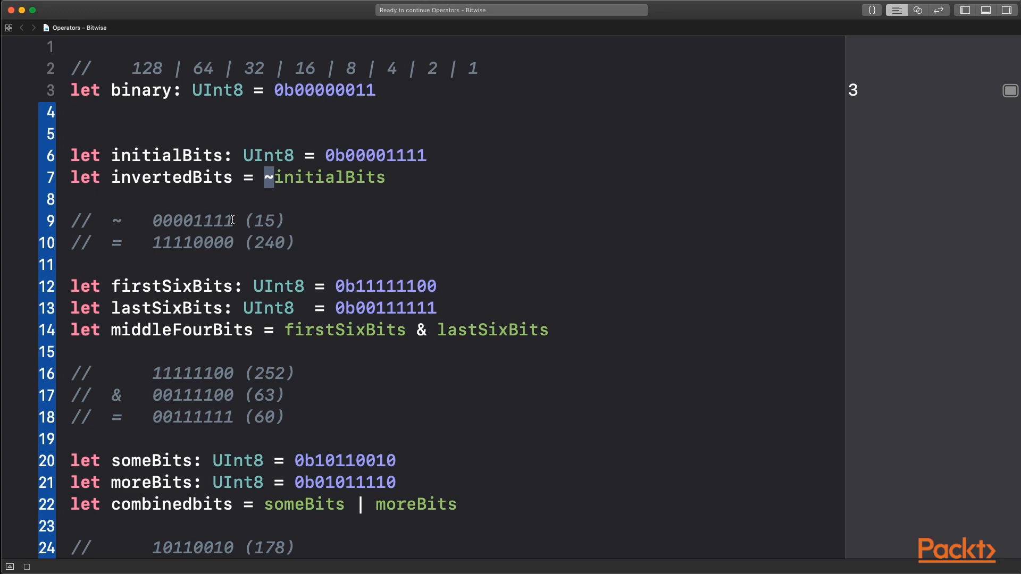
pyautogui.moveTo(216, 221)
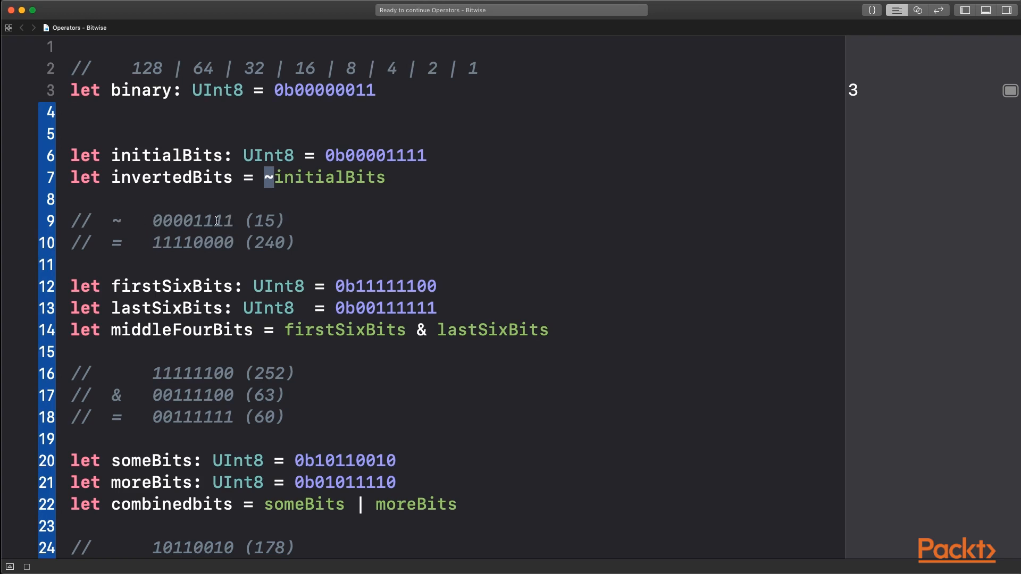
pyautogui.moveTo(215, 241)
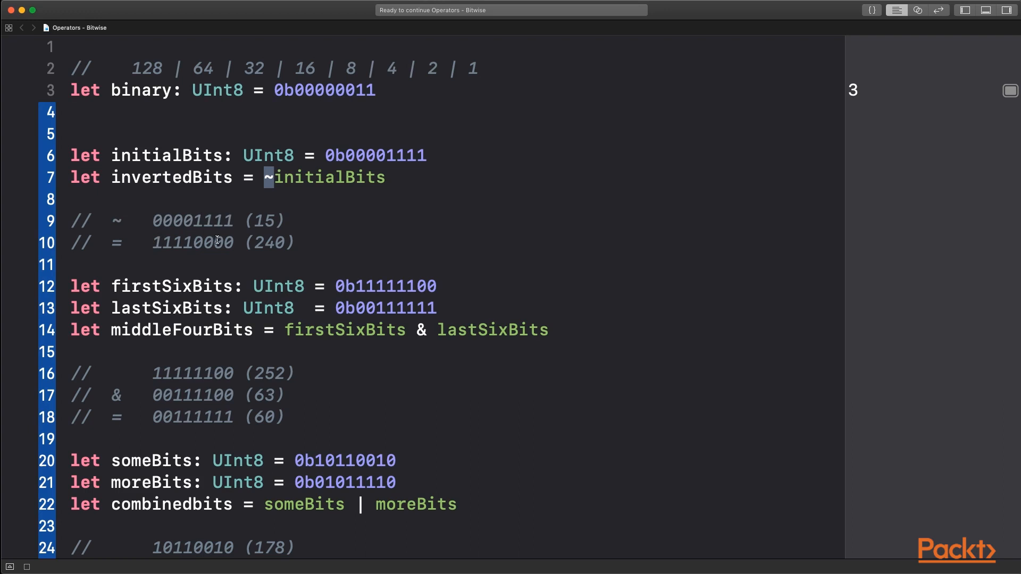
pyautogui.moveTo(230, 233)
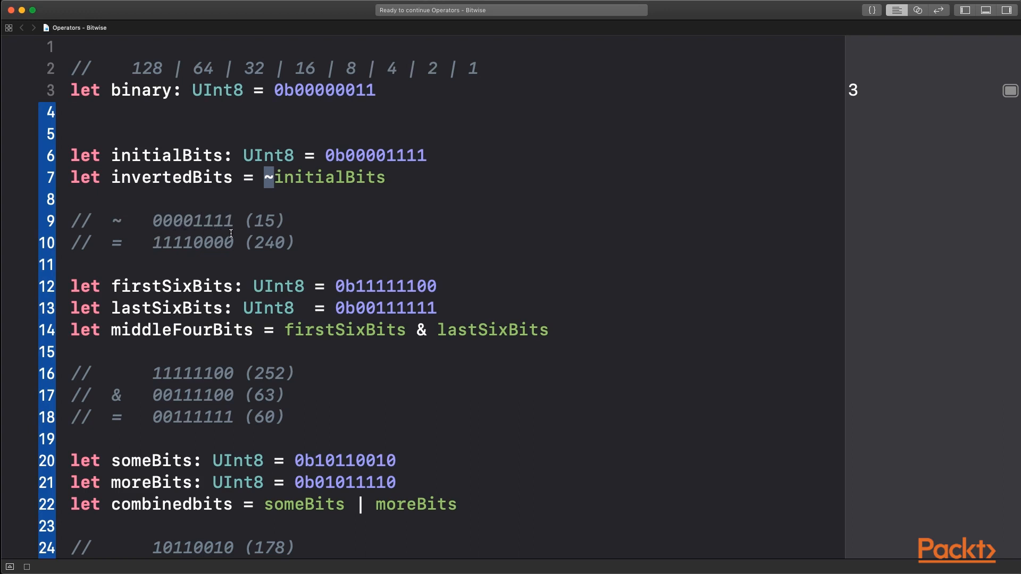
pyautogui.scroll(-3)
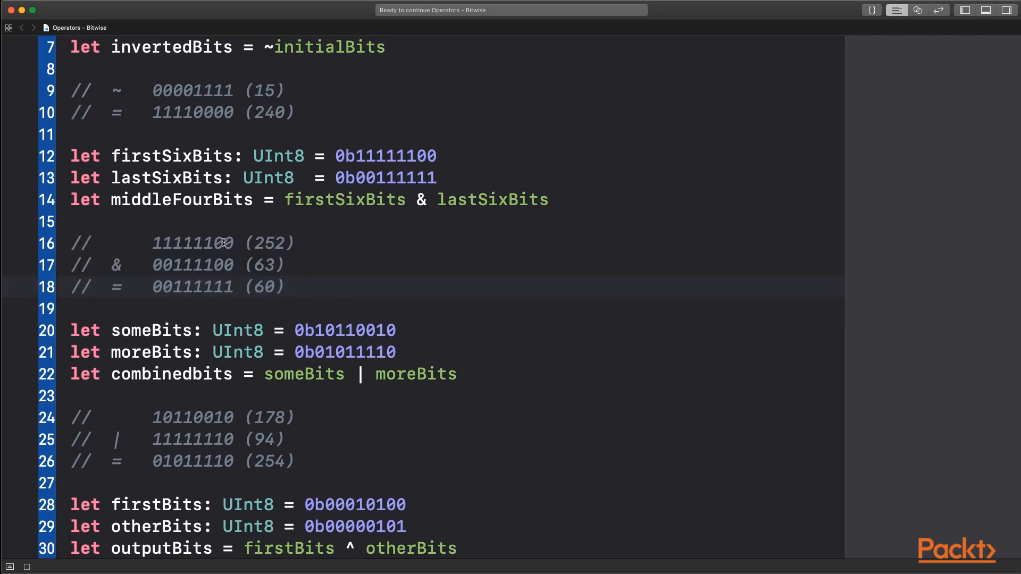
pyautogui.moveTo(231, 265)
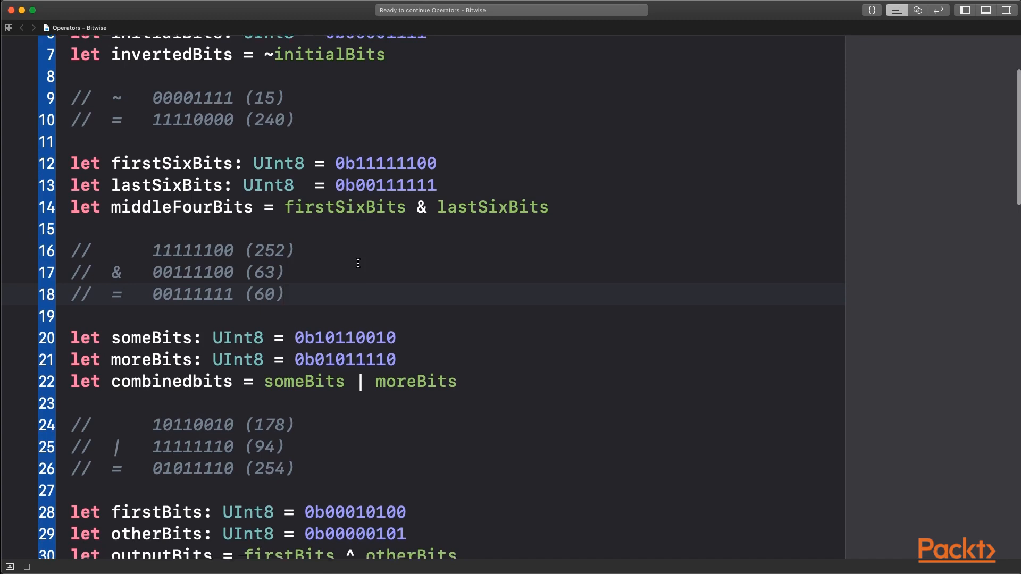
pyautogui.scroll(-3)
pyautogui.write('00')
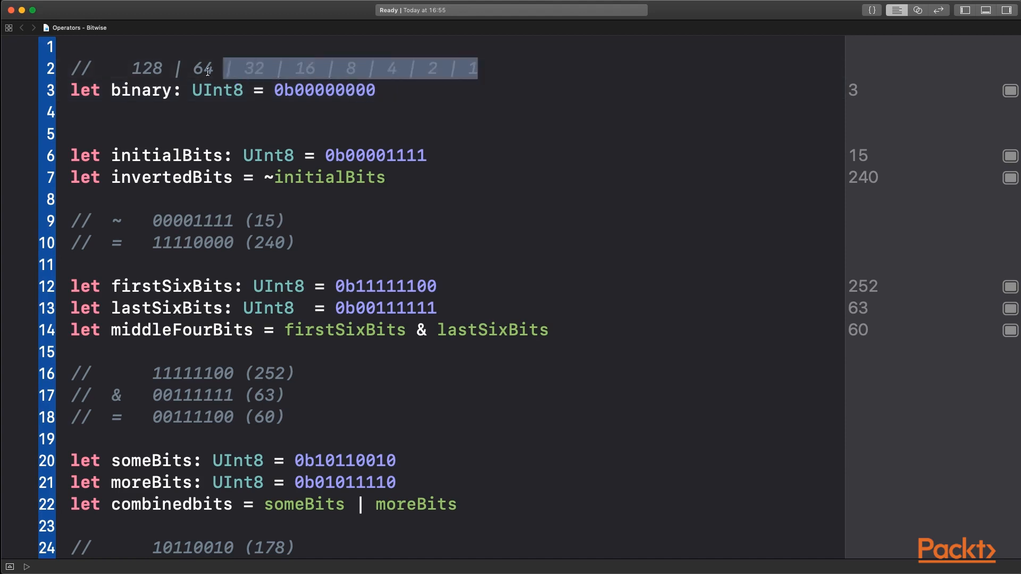
# - Change the binary constant to 0b00000010 and rerun so its sidebar result updates
pyautogui.click(377, 89)
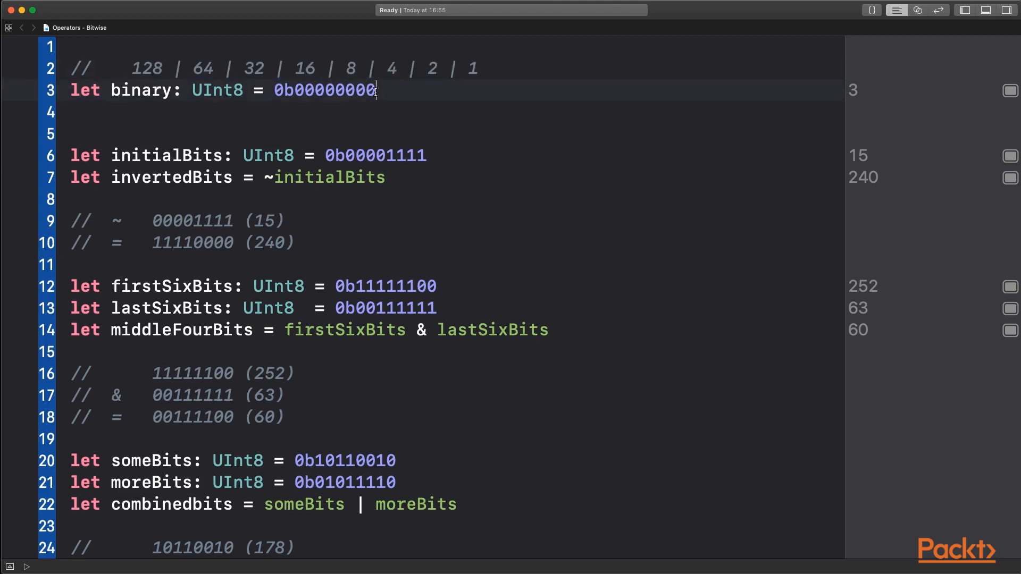
pyautogui.press('Backspace')
pyautogui.write('1')
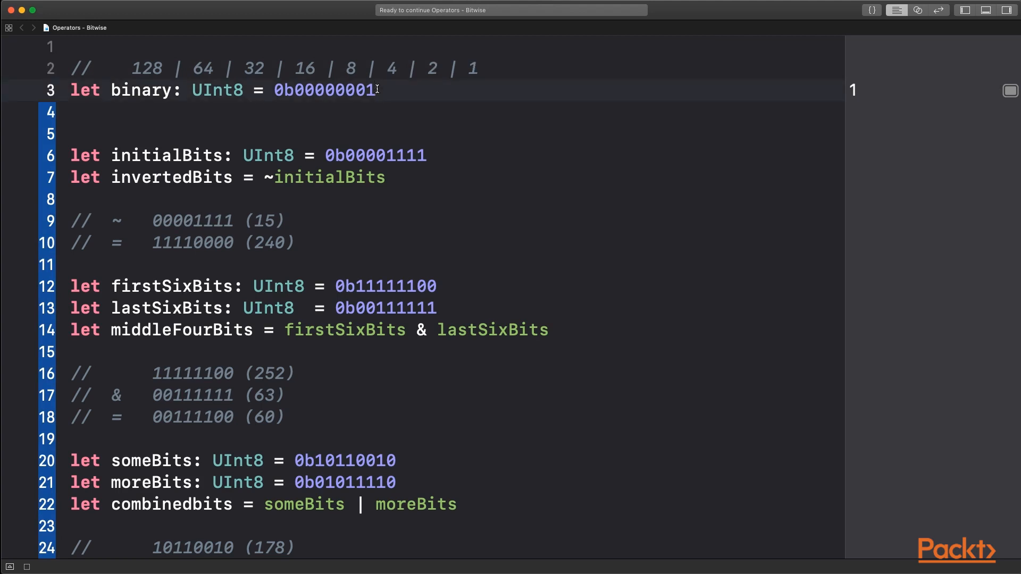
pyautogui.write('0b00000010')
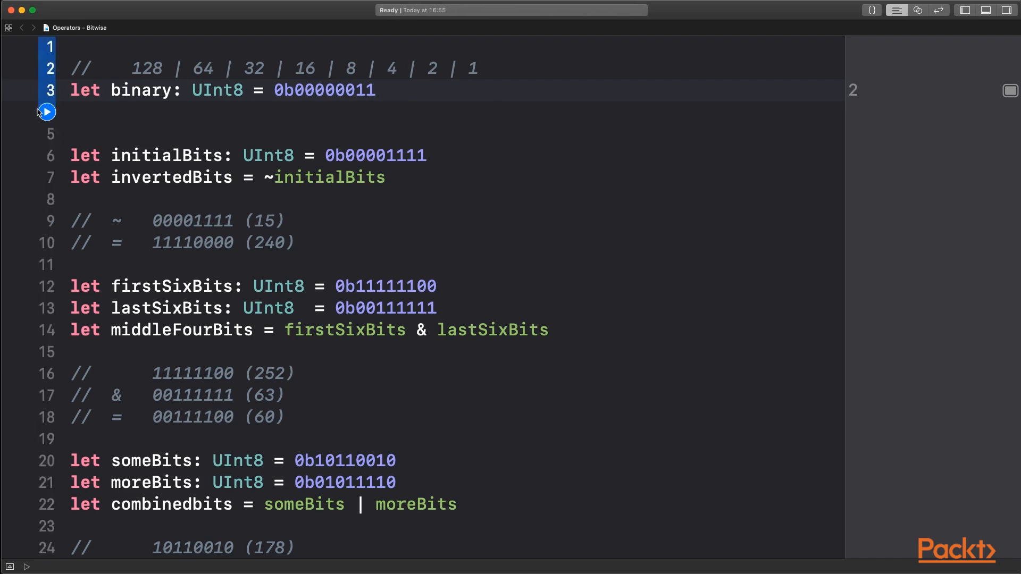
pyautogui.click(46, 112)
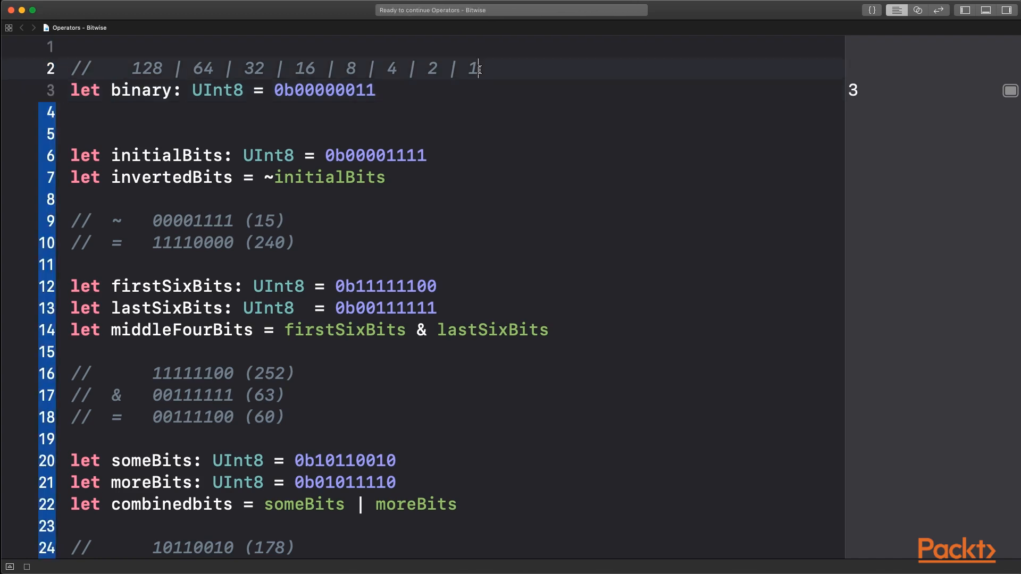
pyautogui.moveTo(362, 100)
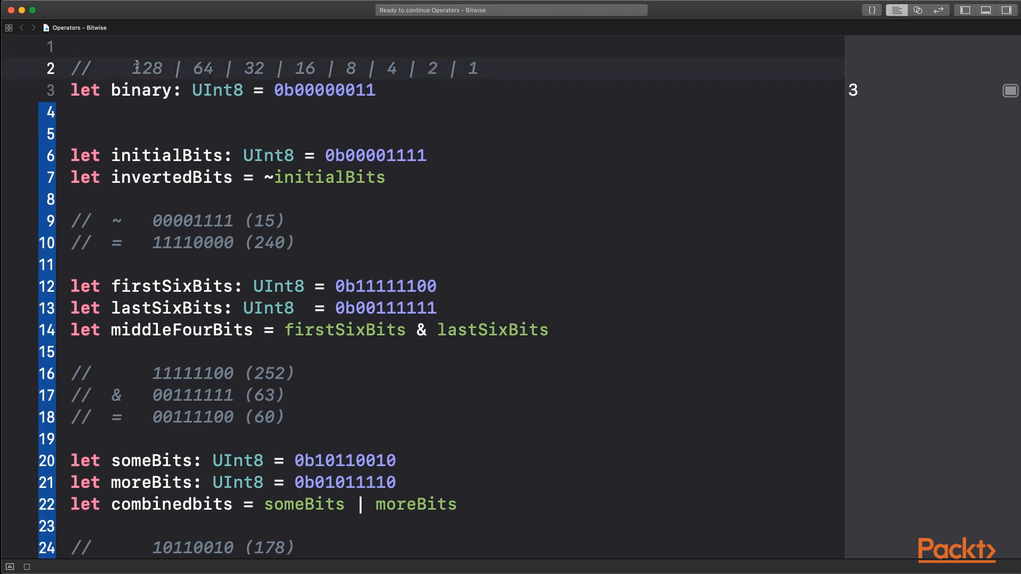
# - Highlight the bit-weight comment numbers, the binary value and the UInt8 type while explaining
pyautogui.moveTo(134, 68); pyautogui.dragTo(477, 68)
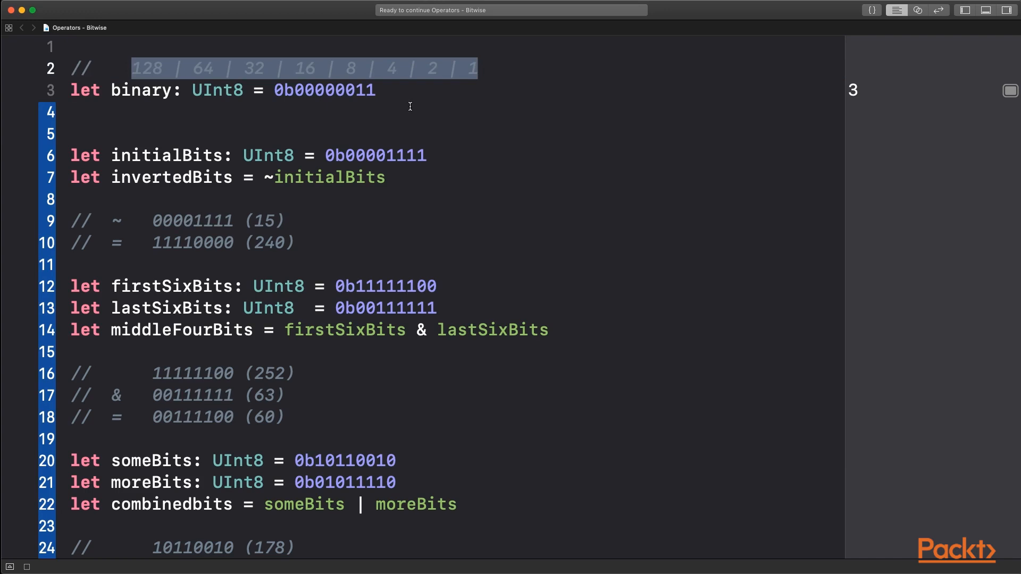
pyautogui.click(274, 89)
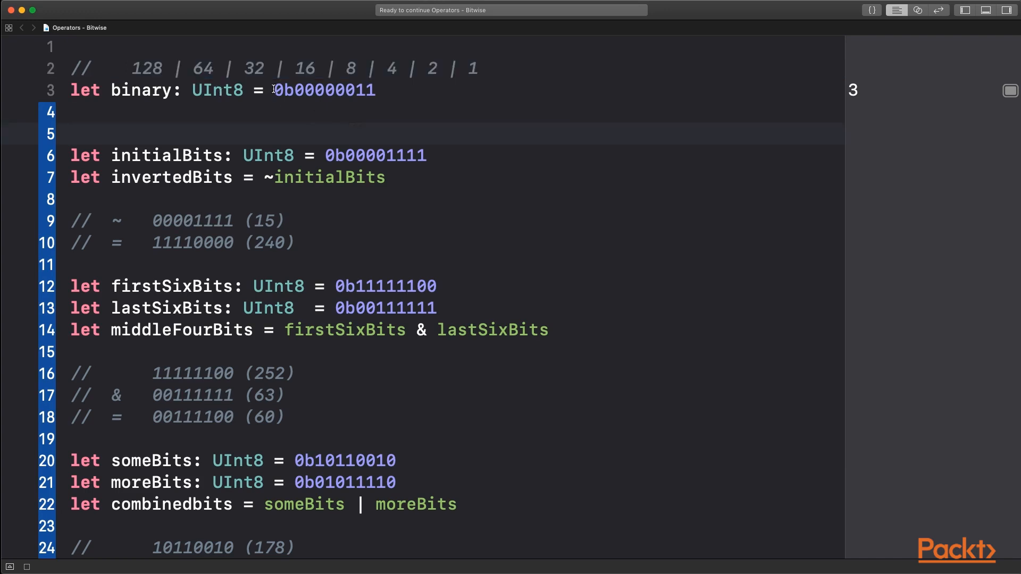
pyautogui.doubleClick(323, 89)
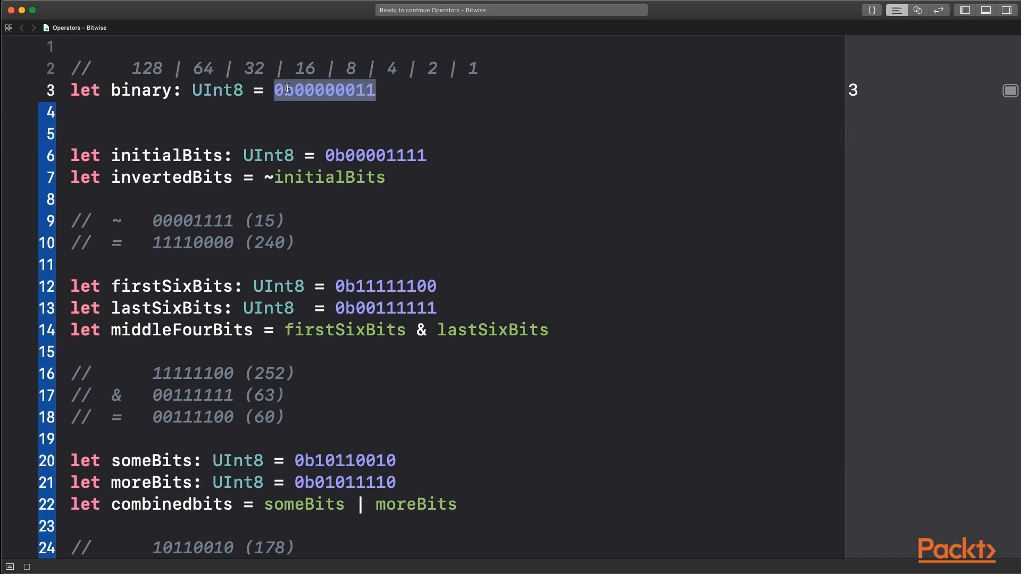
pyautogui.click(240, 92)
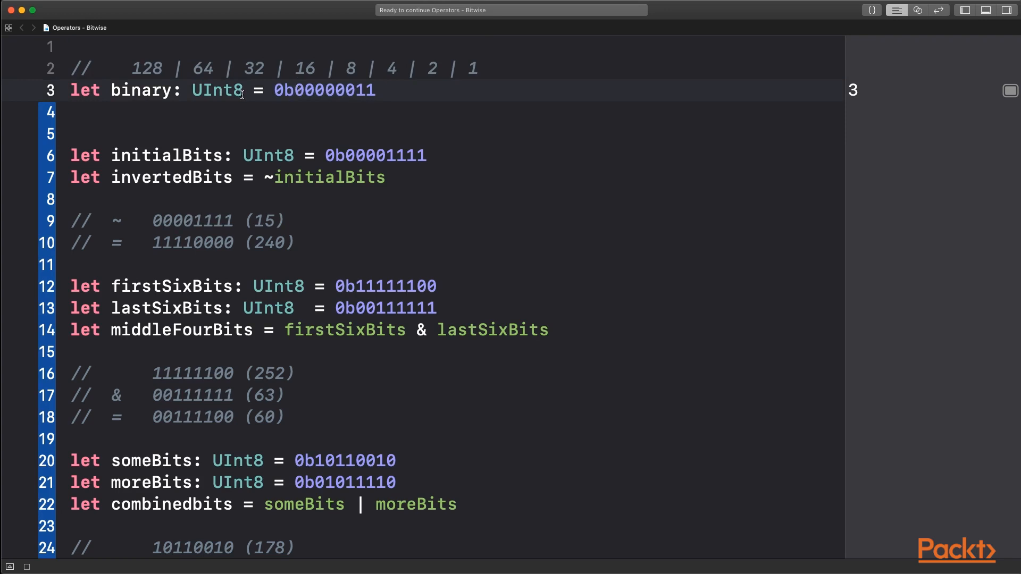
pyautogui.moveTo(195, 90)
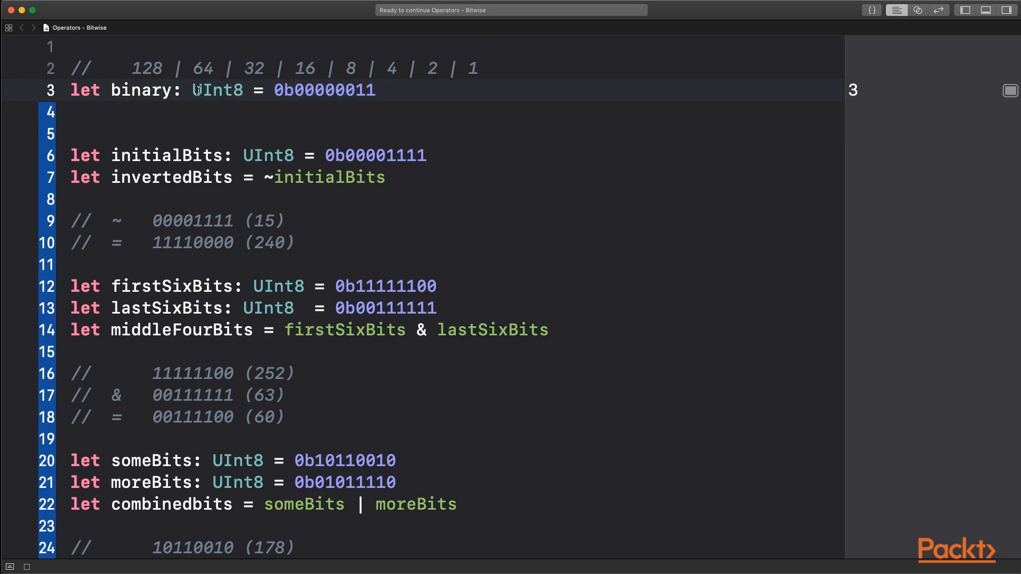
pyautogui.doubleClick(215, 89)
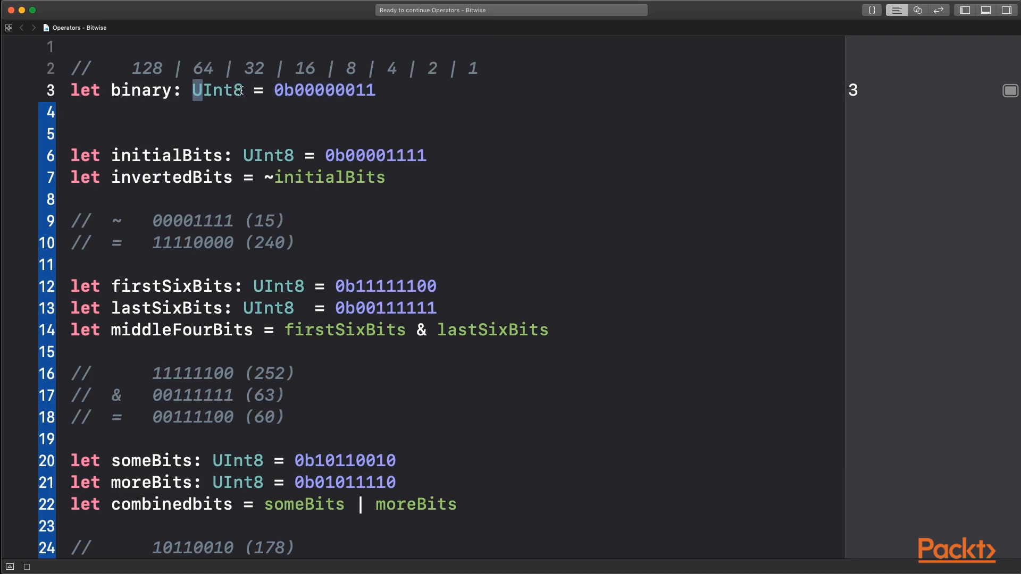
pyautogui.moveTo(272, 192)
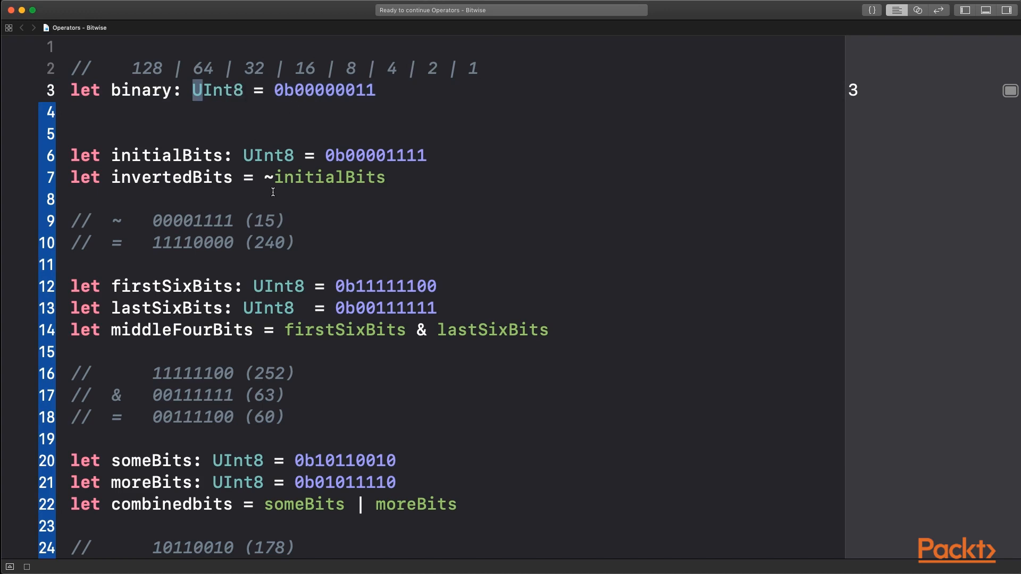
pyautogui.moveTo(282, 185)
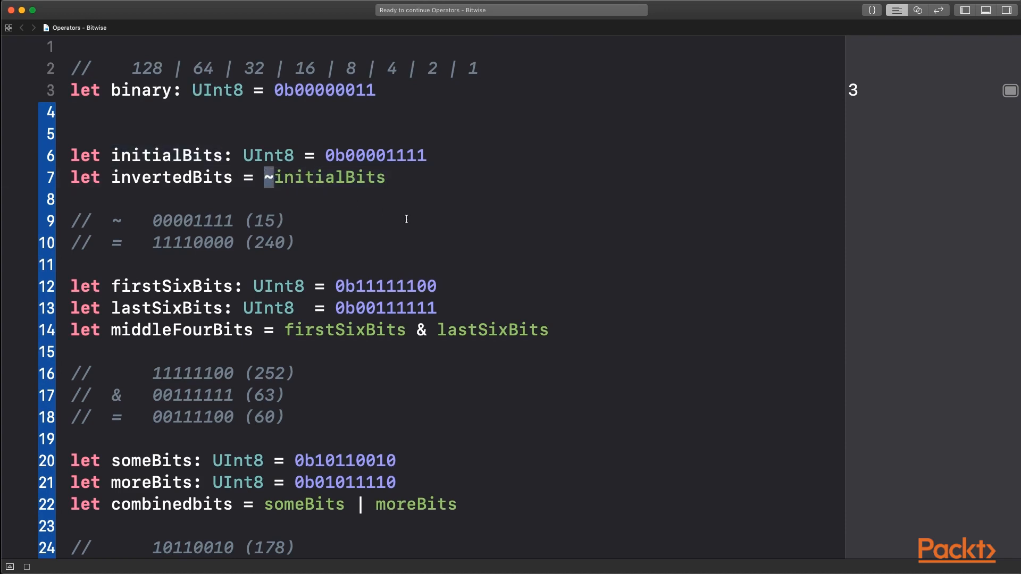
pyautogui.moveTo(203, 170)
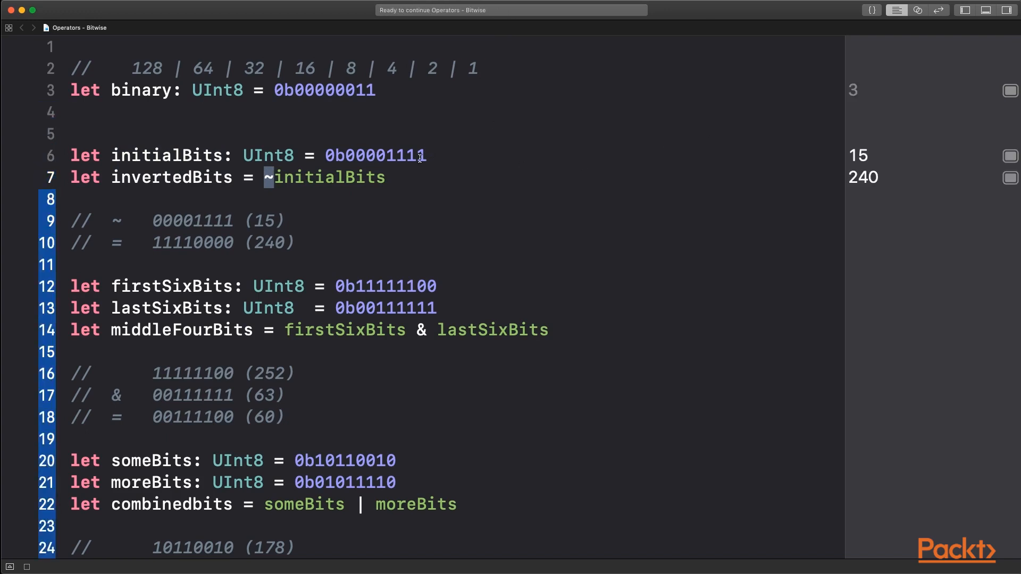
pyautogui.moveTo(230, 221)
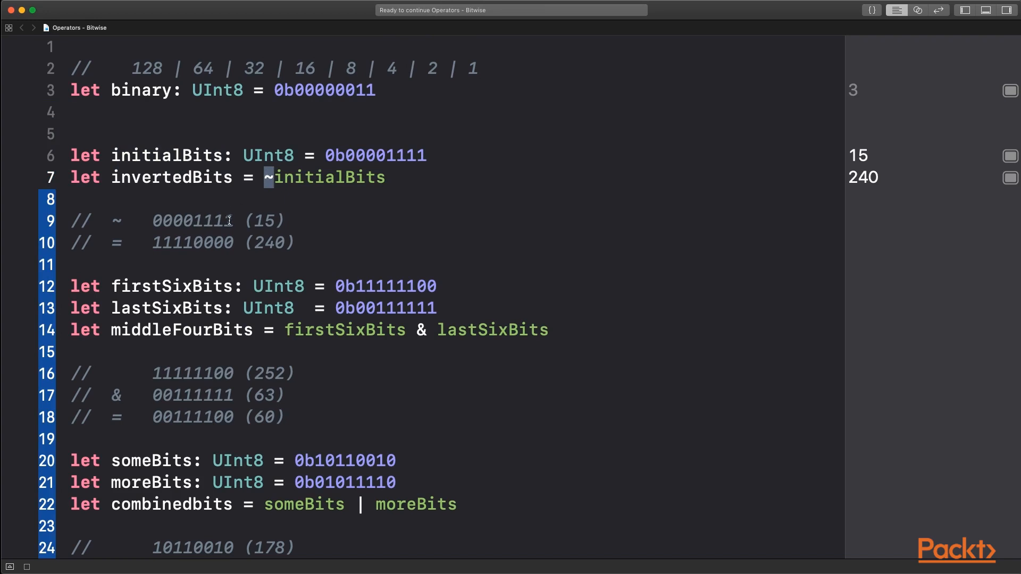
pyautogui.moveTo(202, 208)
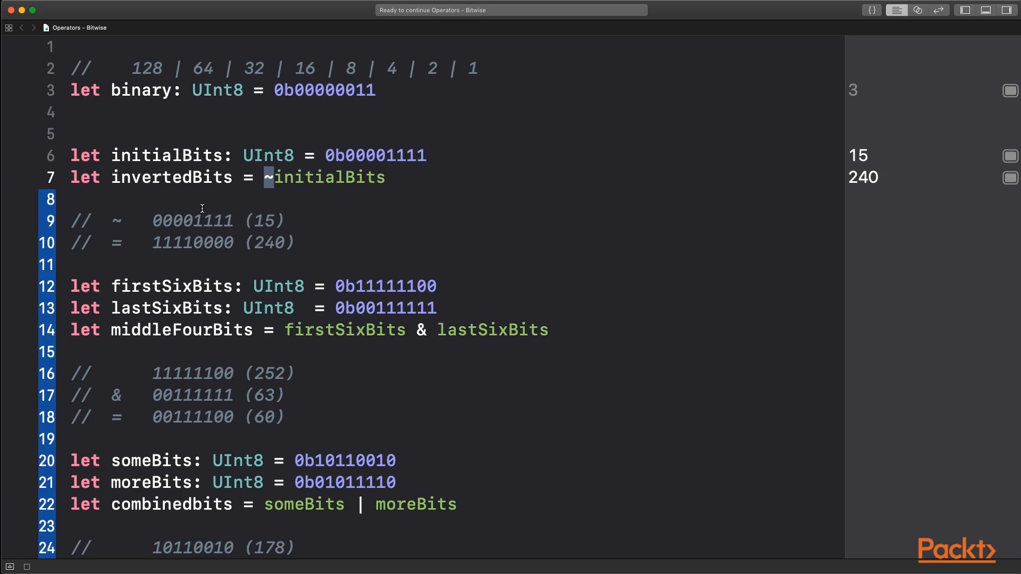
# - Highlight the inverted result 11110000 in the NOT comment while reviewing 15 and 240
pyautogui.doubleClick(219, 243)
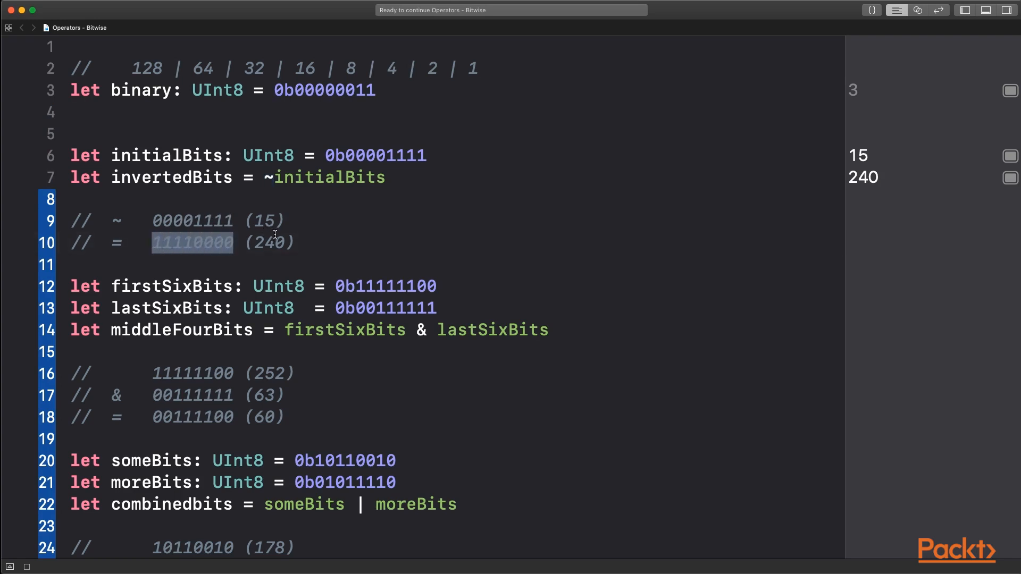
pyautogui.click(297, 243)
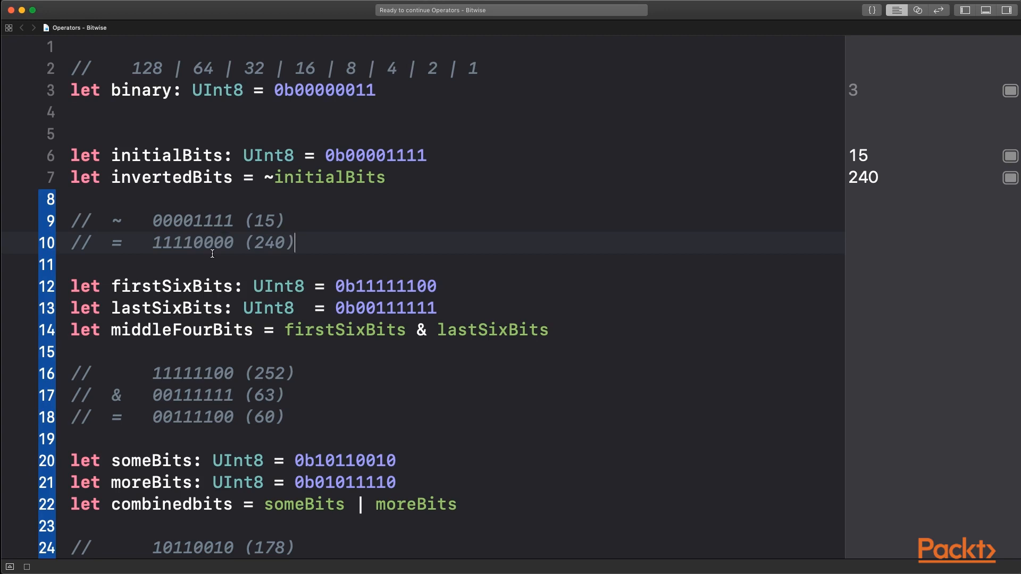
pyautogui.scroll(-3)
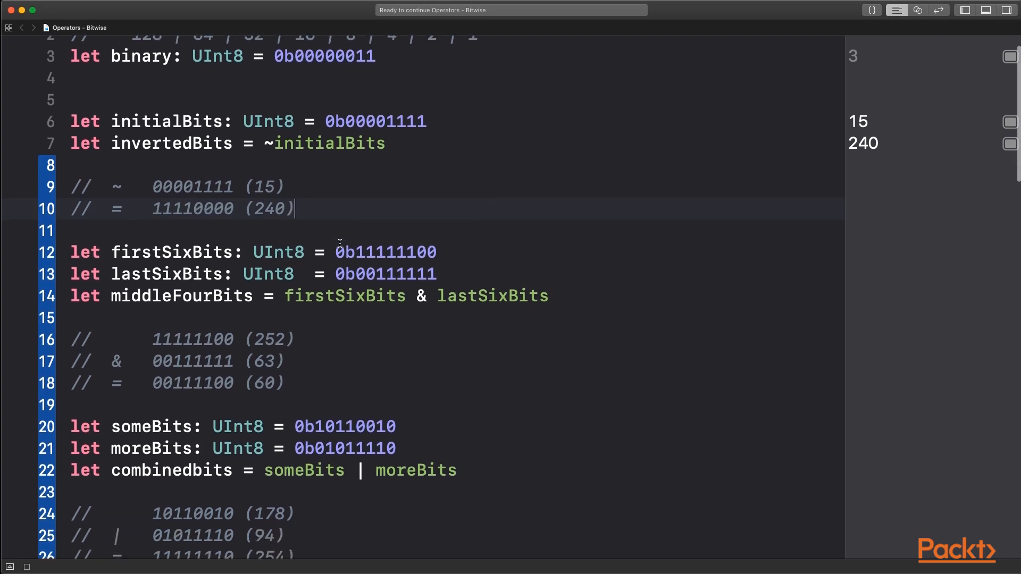
# - Highlight firstSixBits, lastSixBits and the AND result 00111100 while reviewing 252, 63 and 60
pyautogui.scroll(-3)
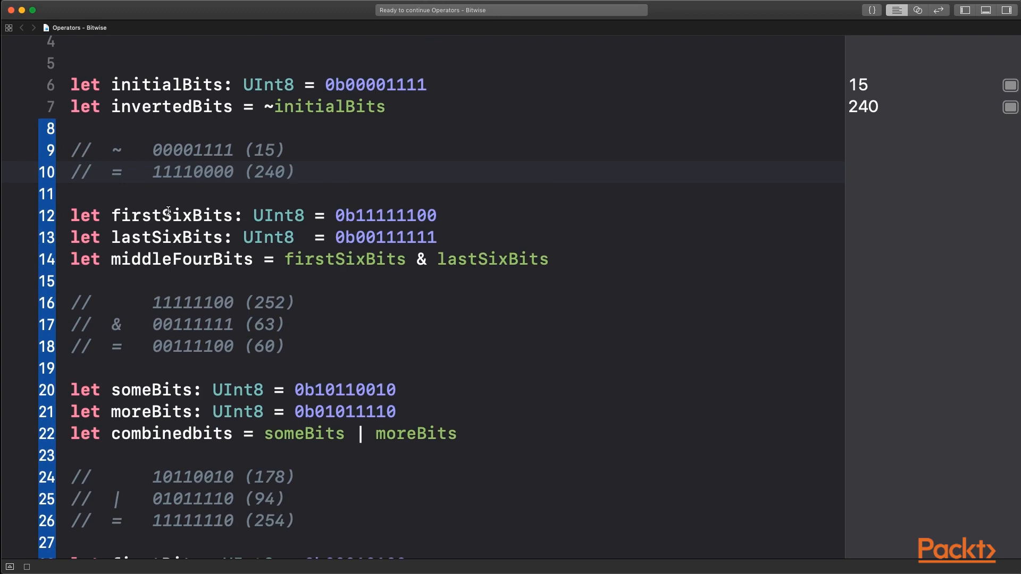
pyautogui.doubleClick(170, 215)
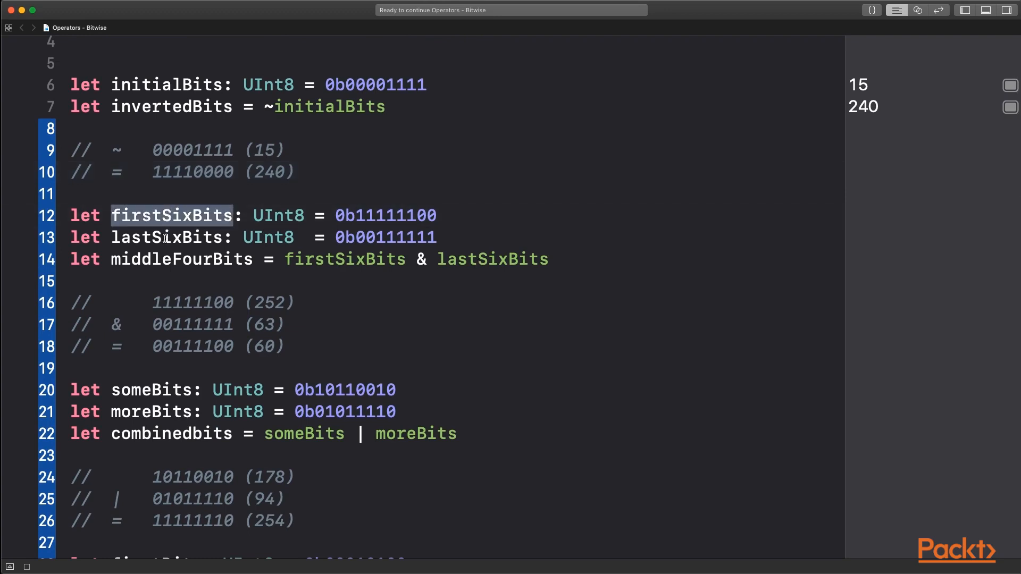
pyautogui.doubleClick(167, 237)
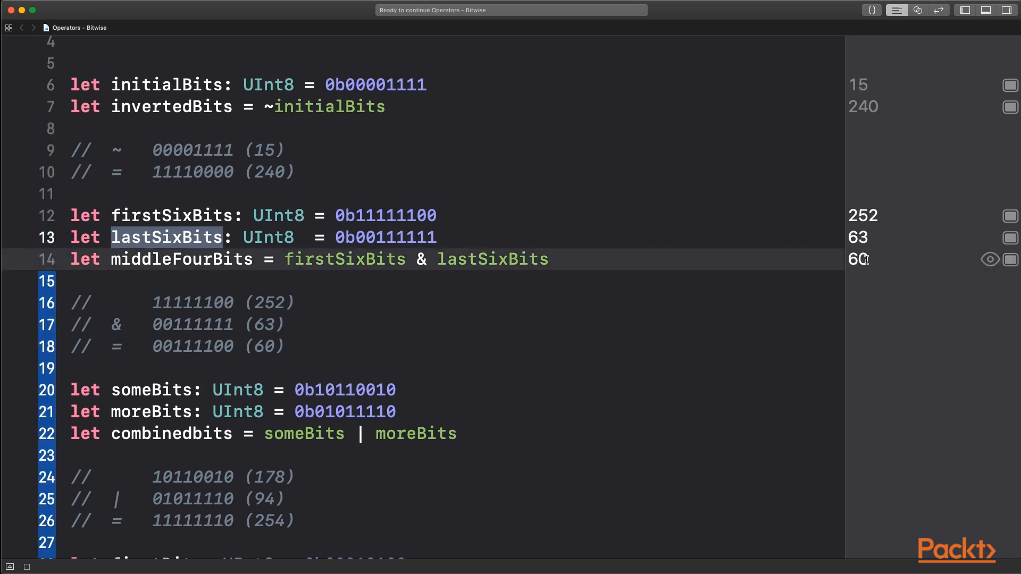
pyautogui.scroll(-3)
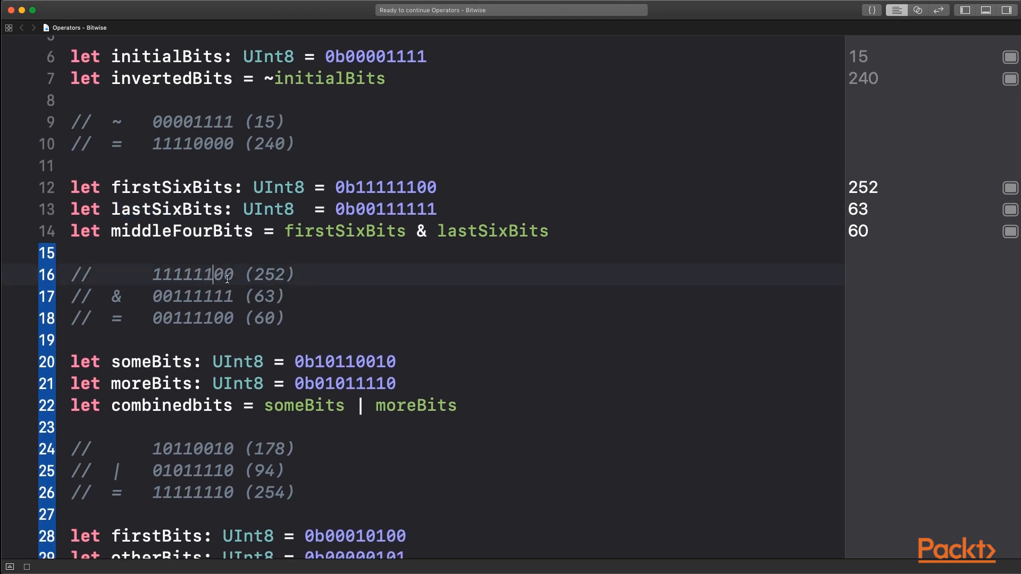
pyautogui.moveTo(219, 280)
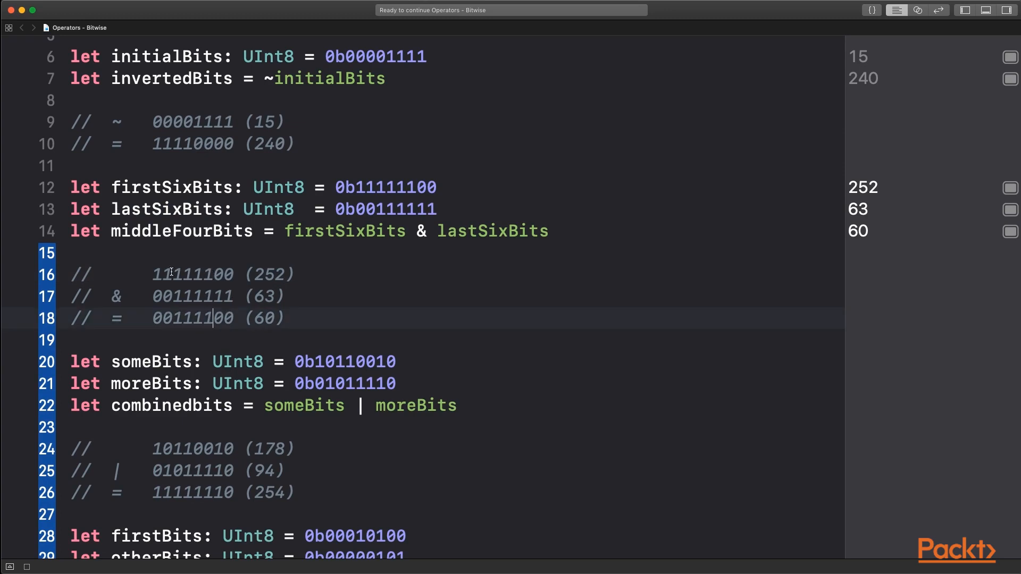
pyautogui.moveTo(154, 297)
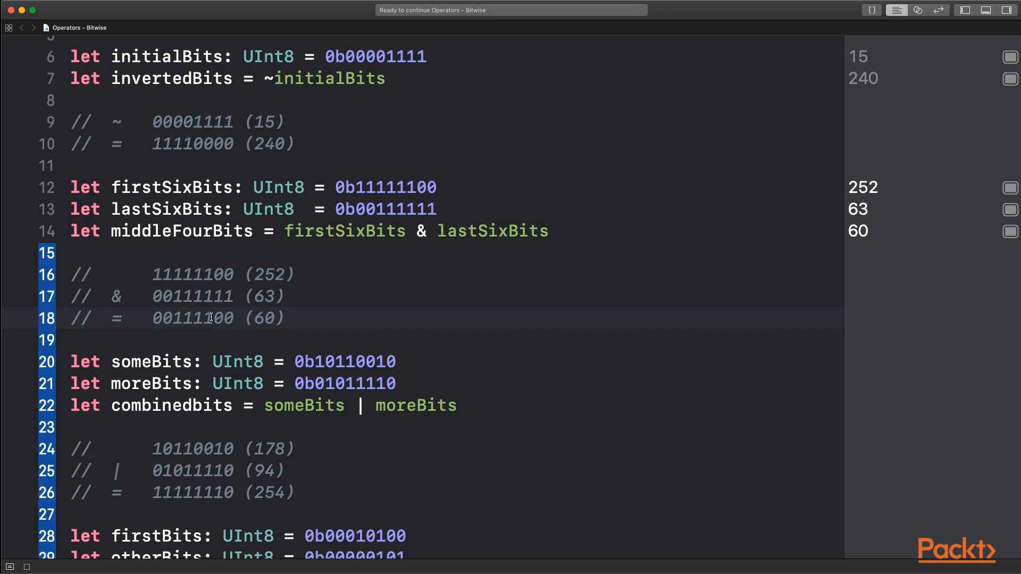
pyautogui.doubleClick(191, 319)
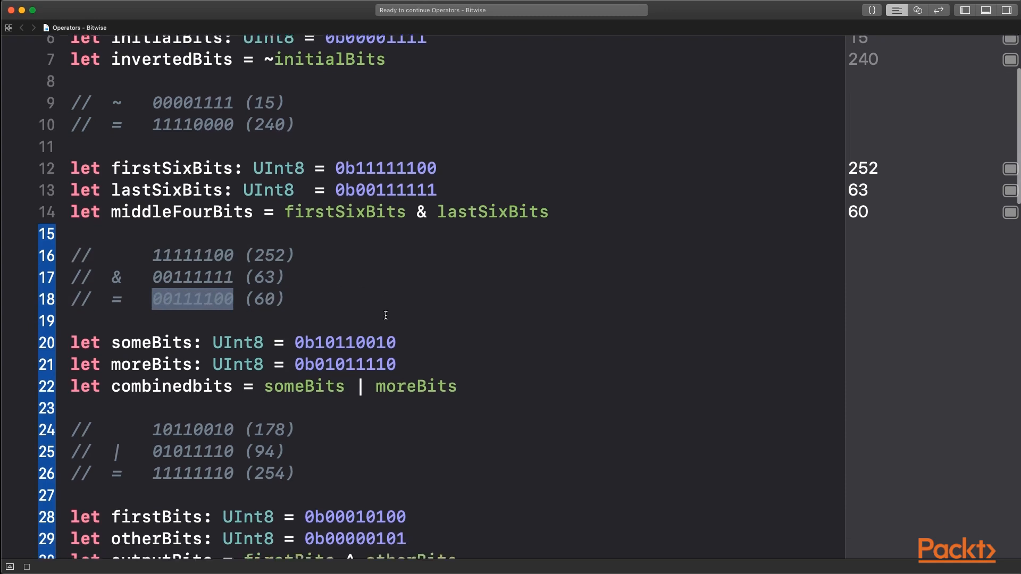
# - Scroll down through the OR example results toward the XOR lines
pyautogui.scroll(-3)
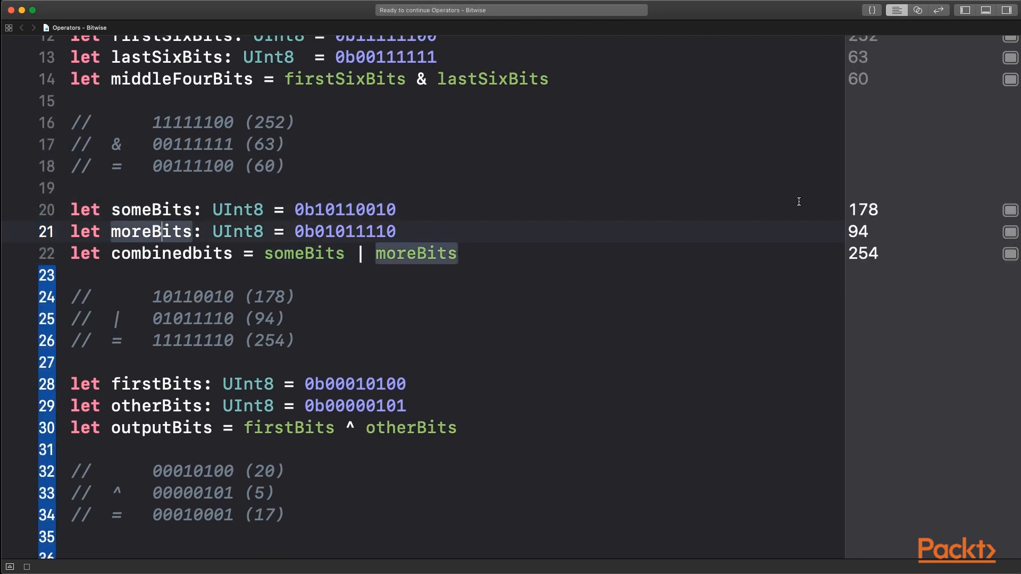
pyautogui.moveTo(306, 331)
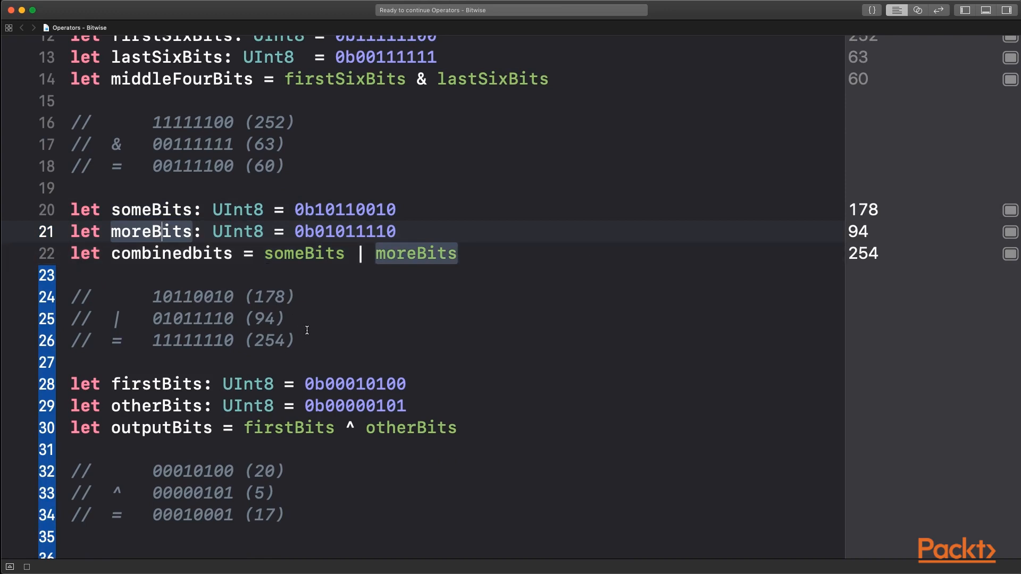
pyautogui.scroll(-3)
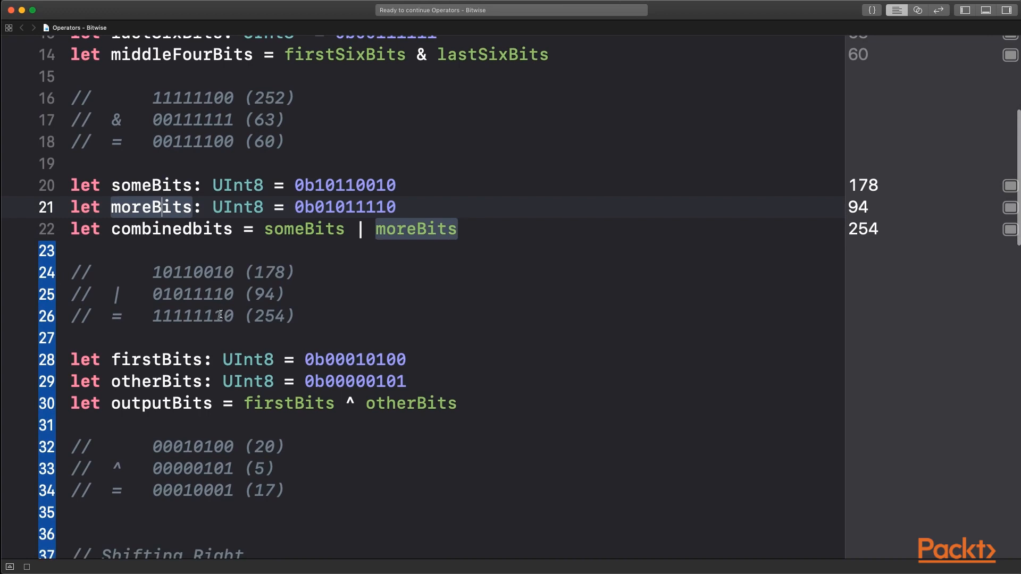
pyautogui.moveTo(226, 311)
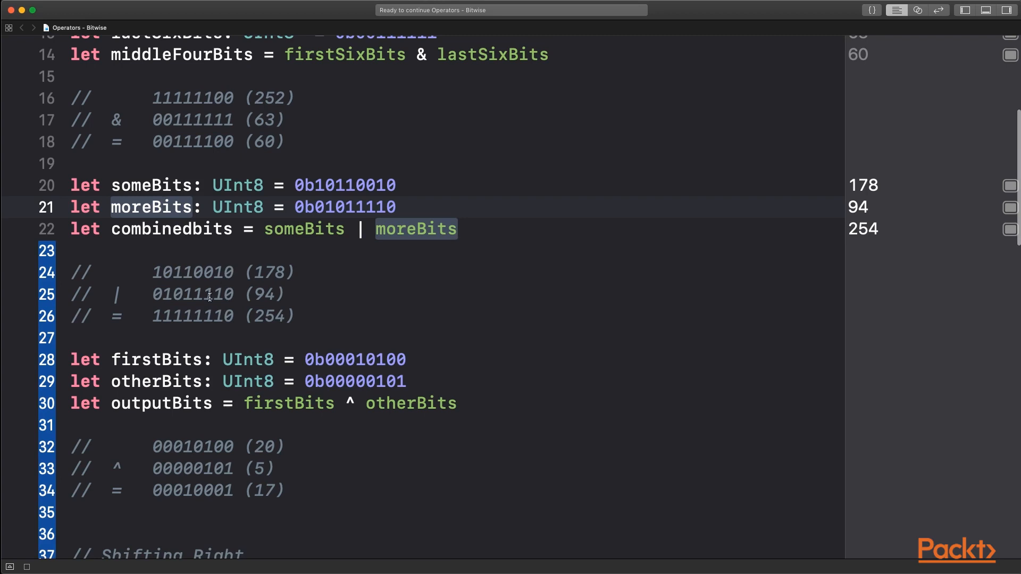
pyautogui.moveTo(217, 280)
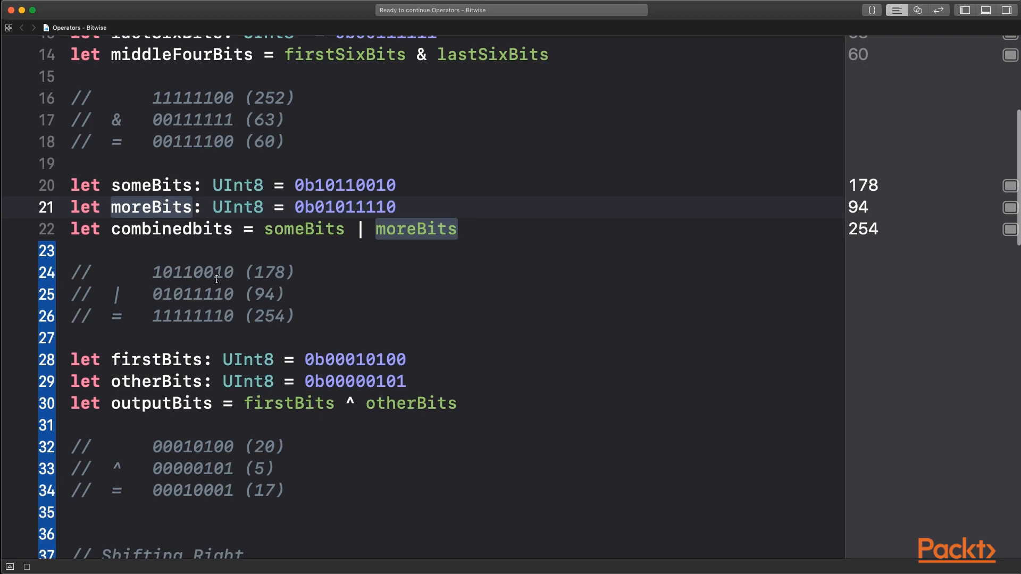
pyautogui.moveTo(209, 322)
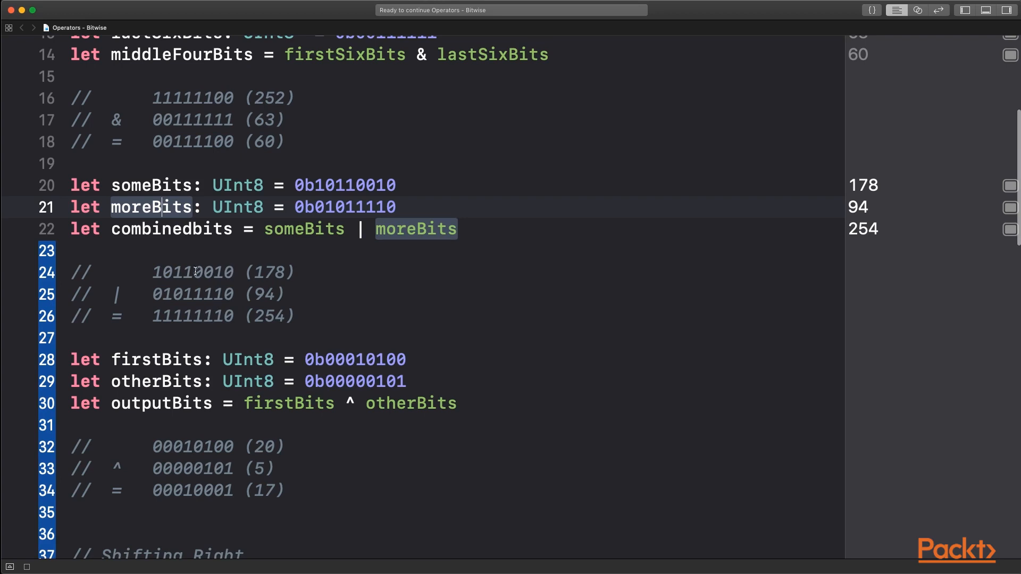
pyautogui.moveTo(189, 294)
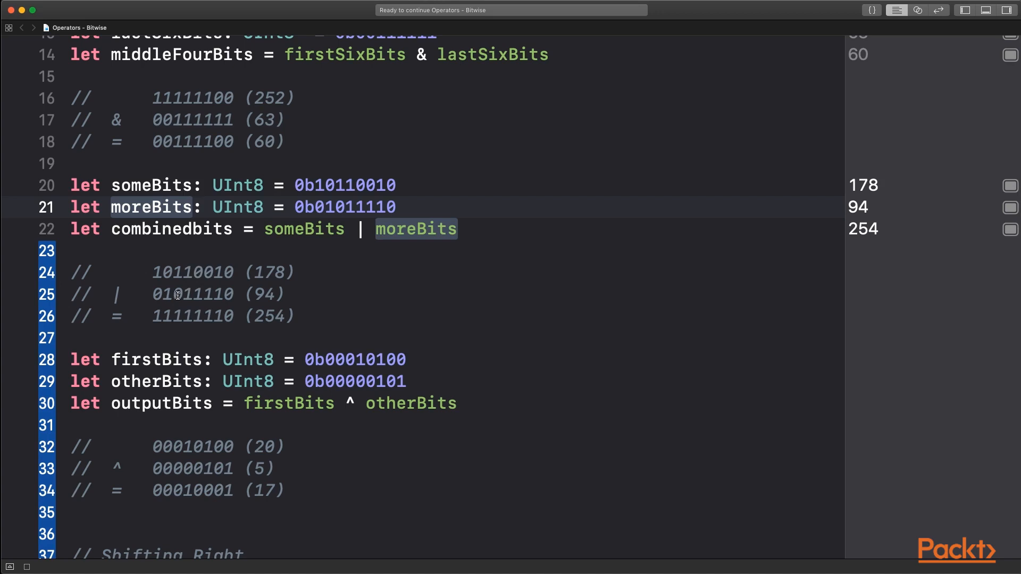
pyautogui.moveTo(242, 302)
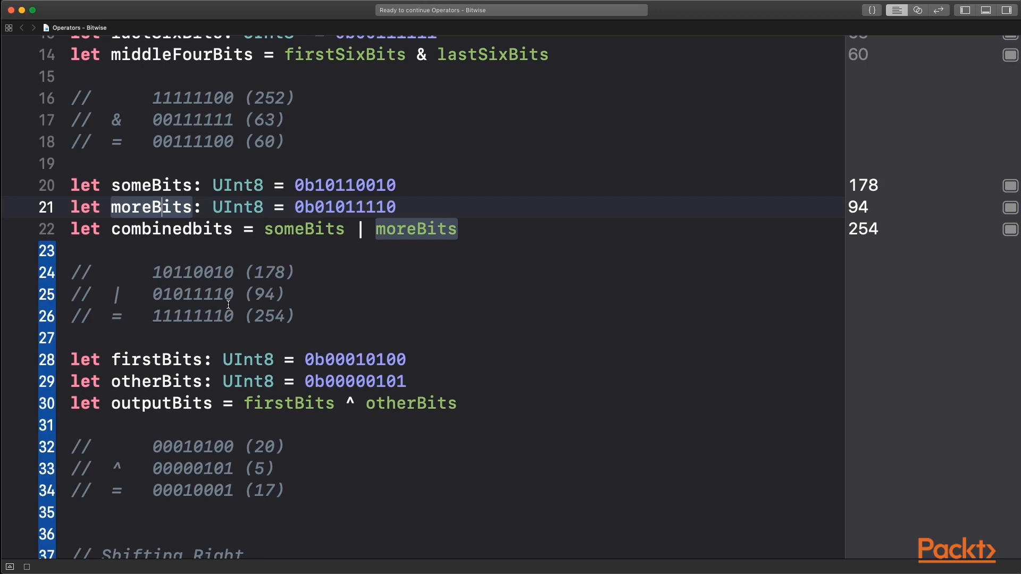
pyautogui.moveTo(154, 315)
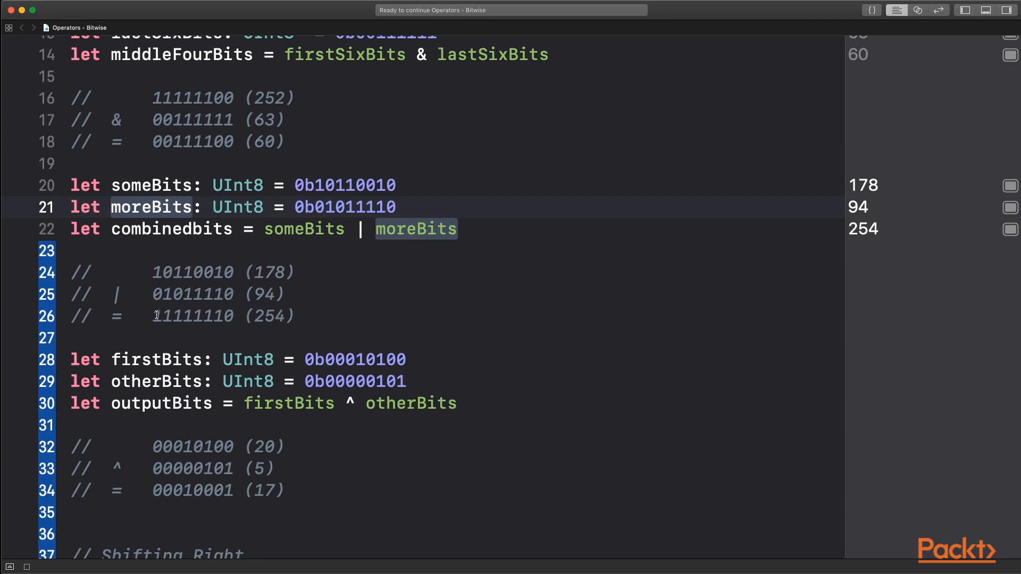
pyautogui.scroll(-3)
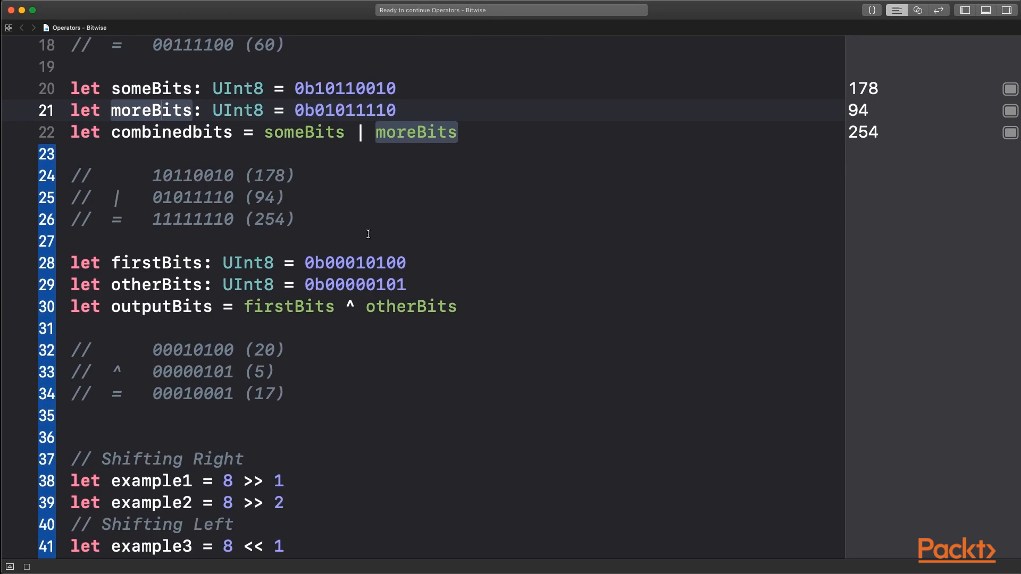
pyautogui.moveTo(371, 331)
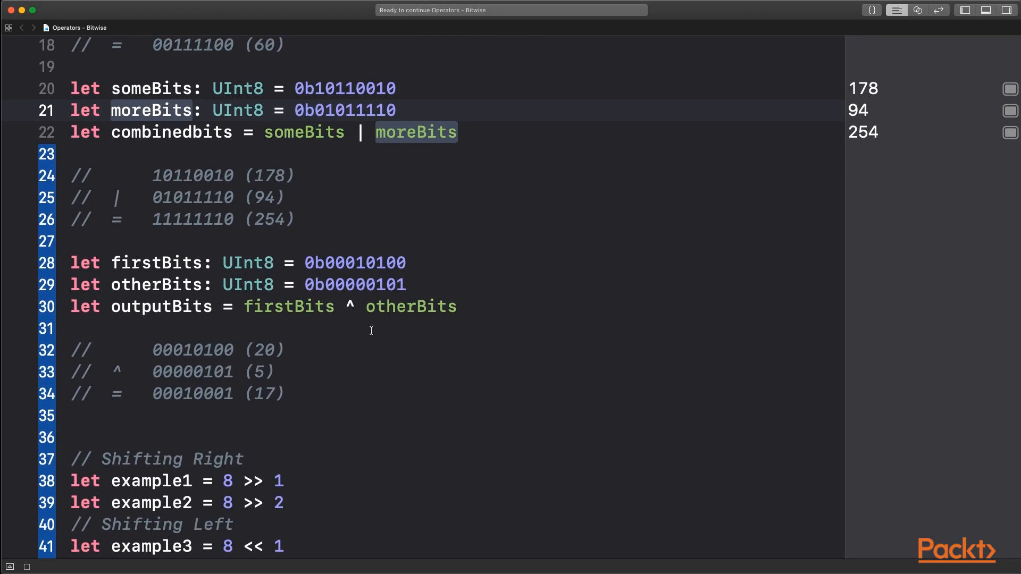
pyautogui.scroll(-3)
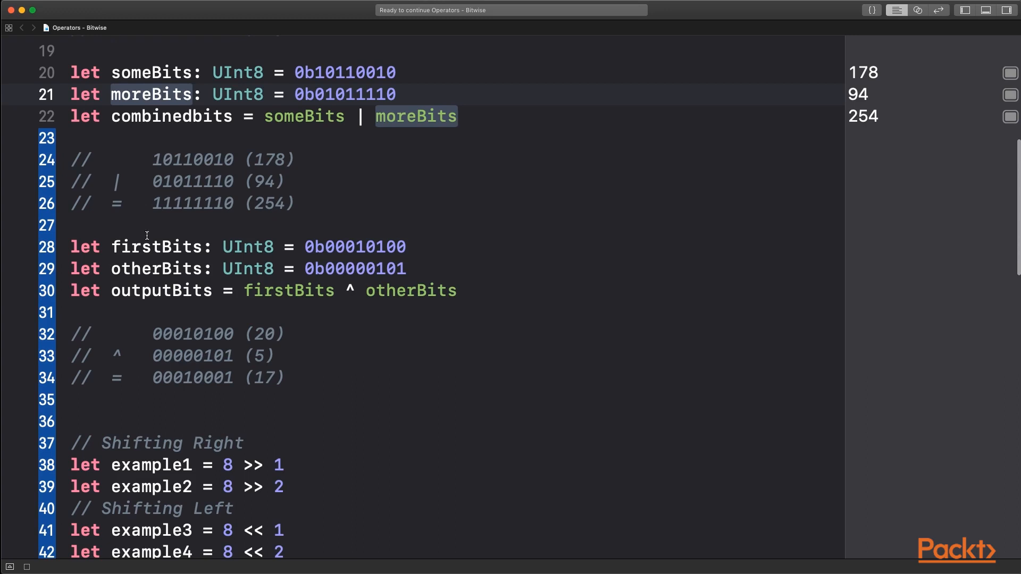
pyautogui.moveTo(379, 318)
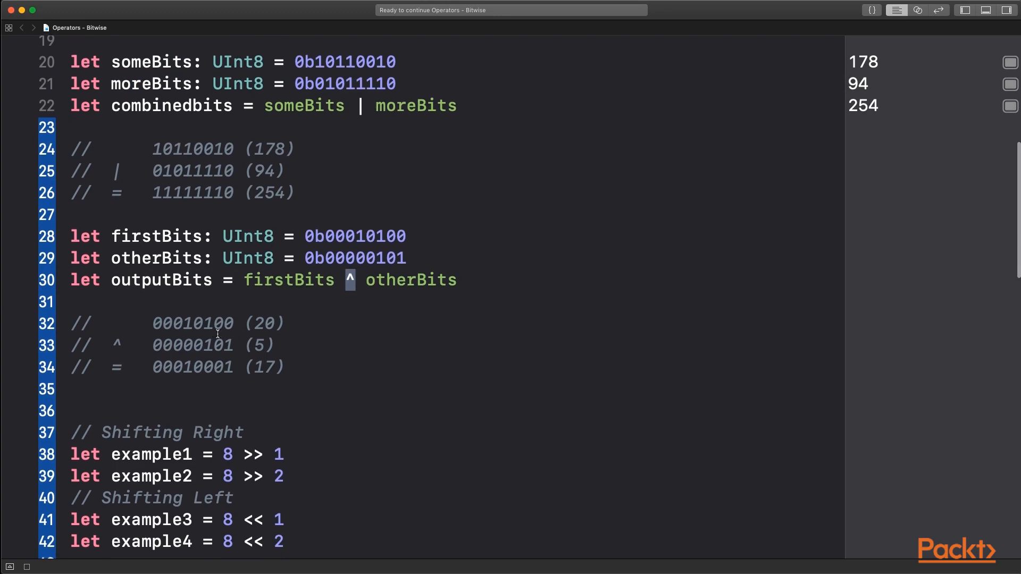
pyautogui.moveTo(209, 345)
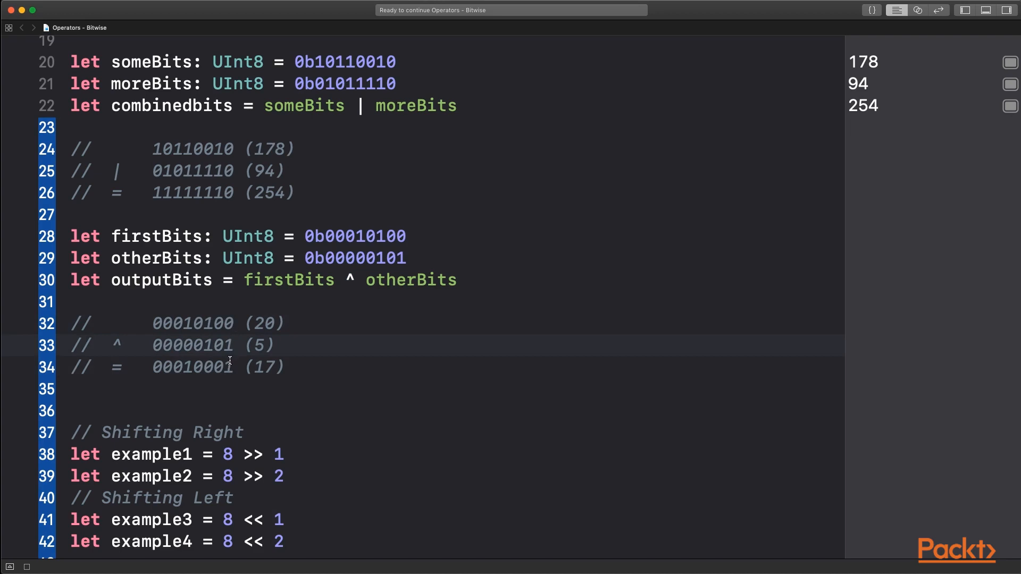
pyautogui.moveTo(203, 313)
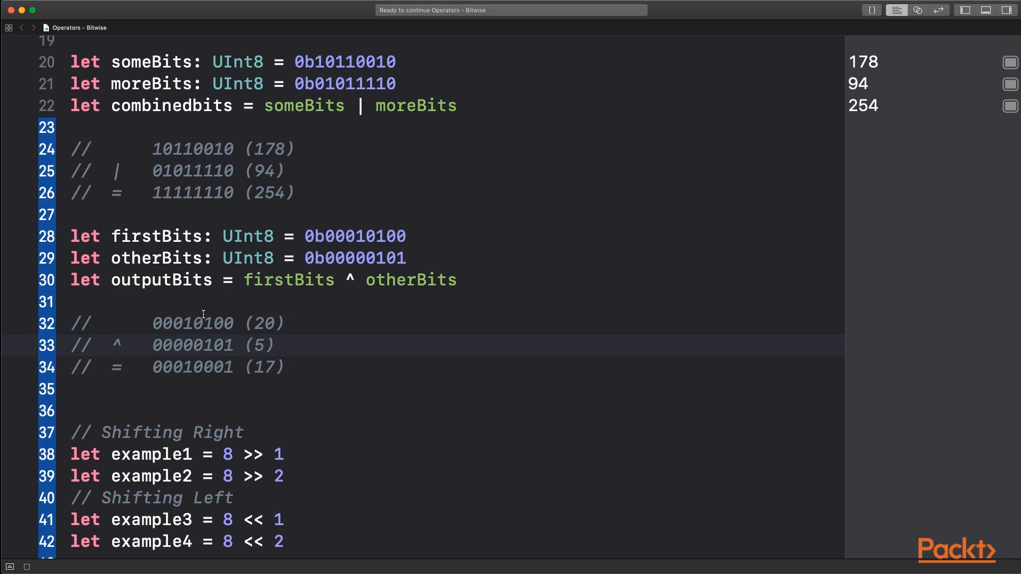
pyautogui.click(232, 345)
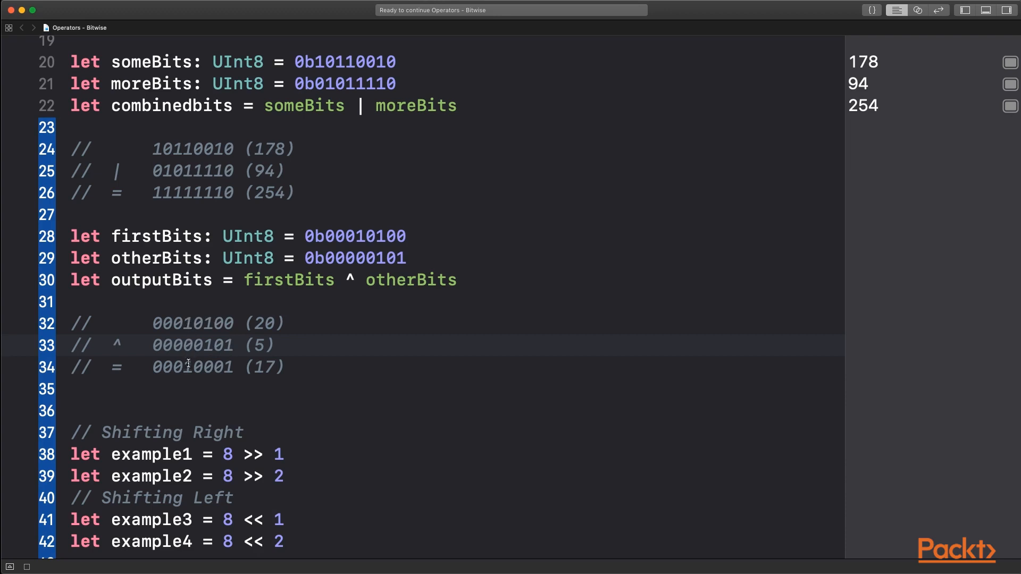
pyautogui.doubleClick(191, 367)
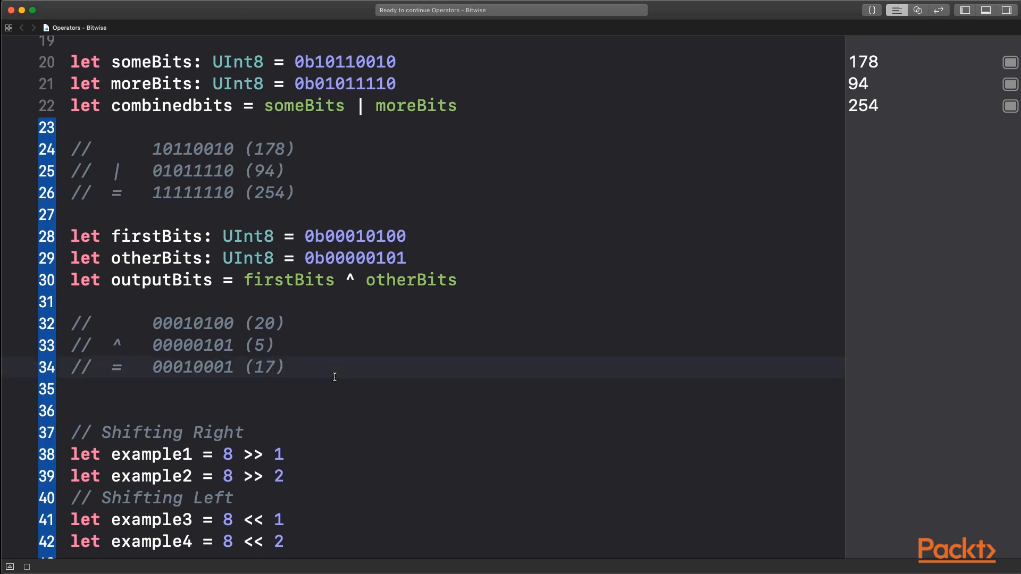
pyautogui.scroll(-3)
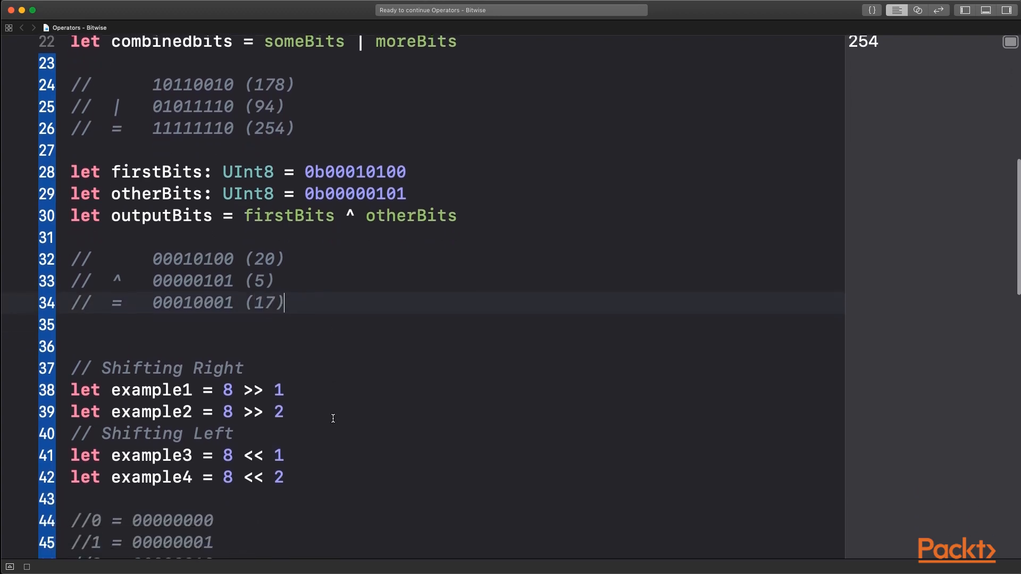
pyautogui.scroll(-3)
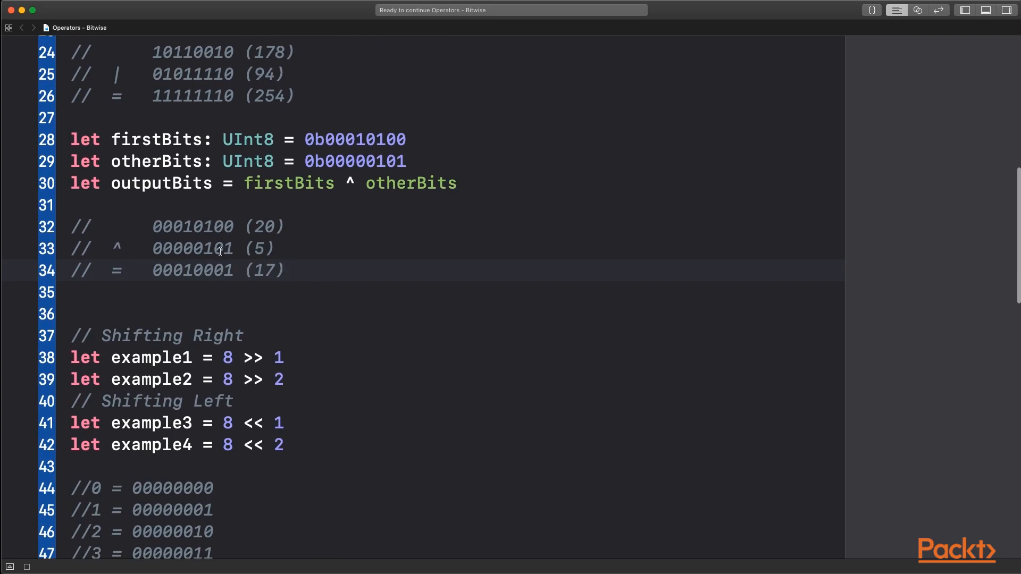
pyautogui.scroll(-3)
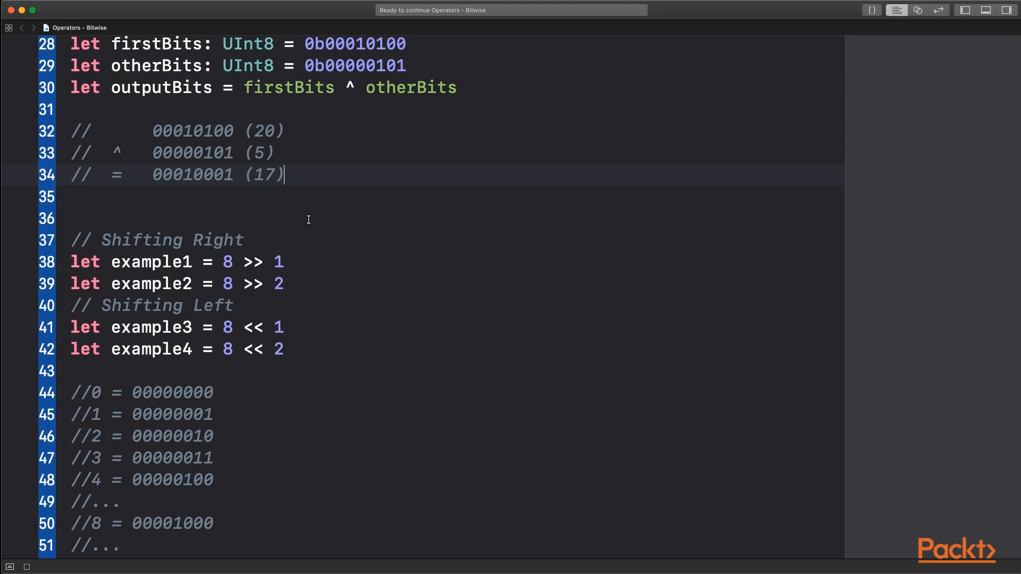
# - Scroll through the XOR results 20, 5 and 17 down to the shift examples
pyautogui.scroll(-3)
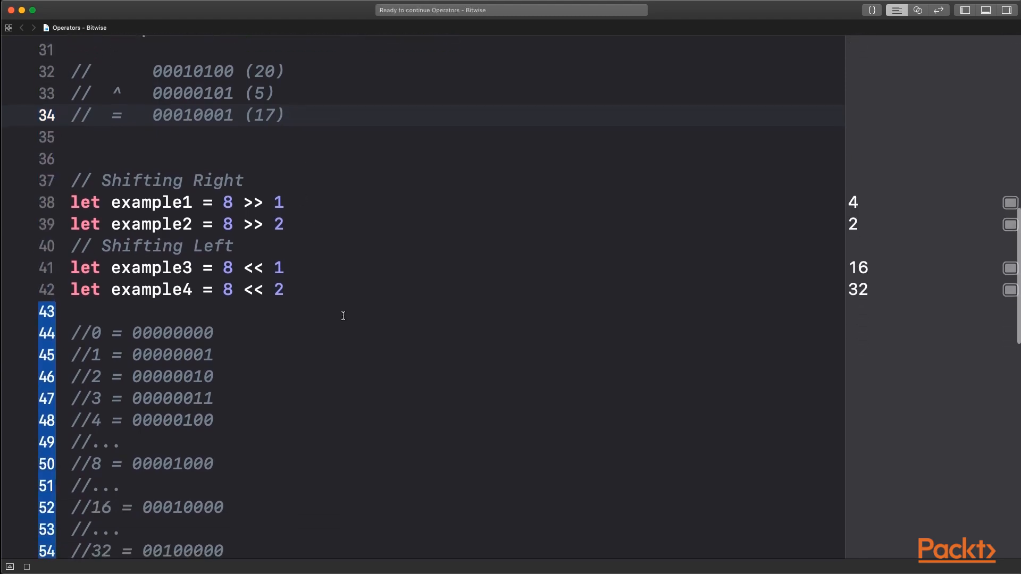
pyautogui.moveTo(250, 202)
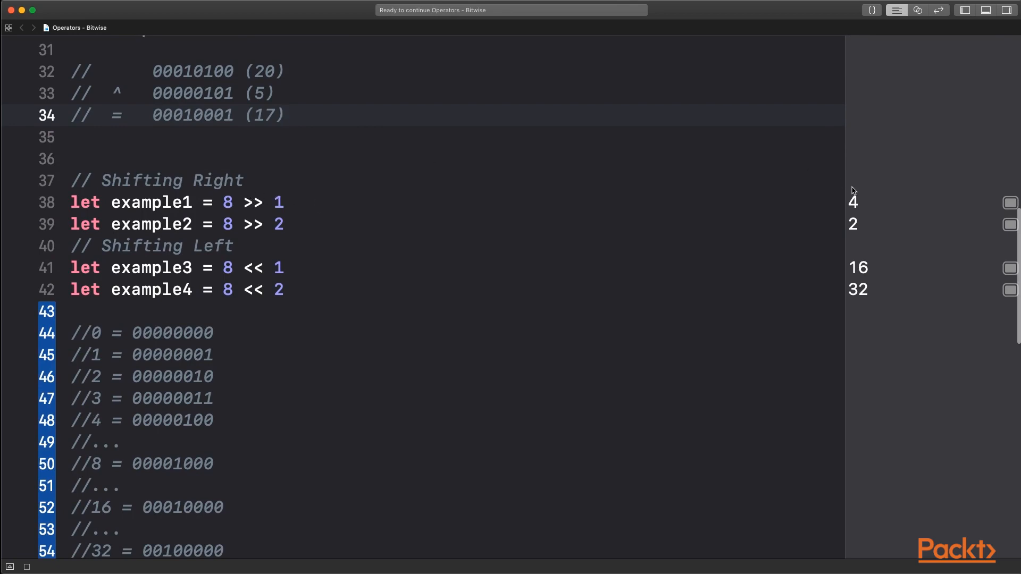
pyautogui.scroll(-3)
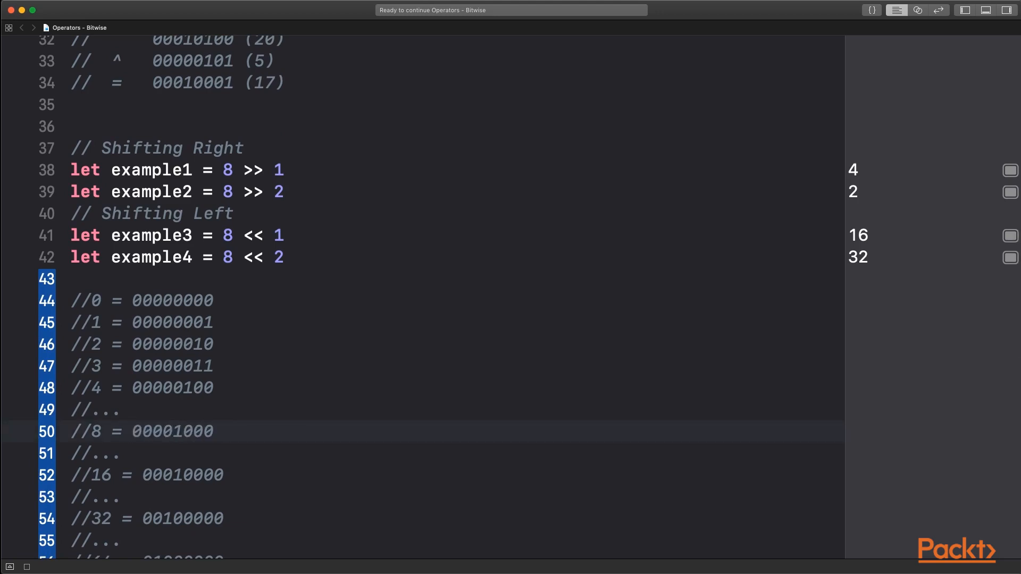
pyautogui.moveTo(219, 409)
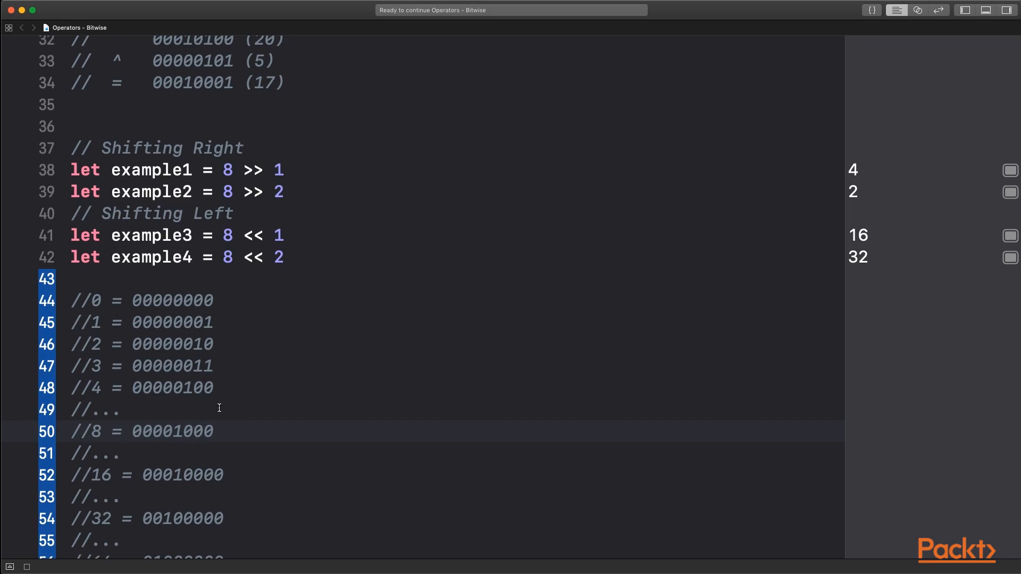
pyautogui.scroll(3)
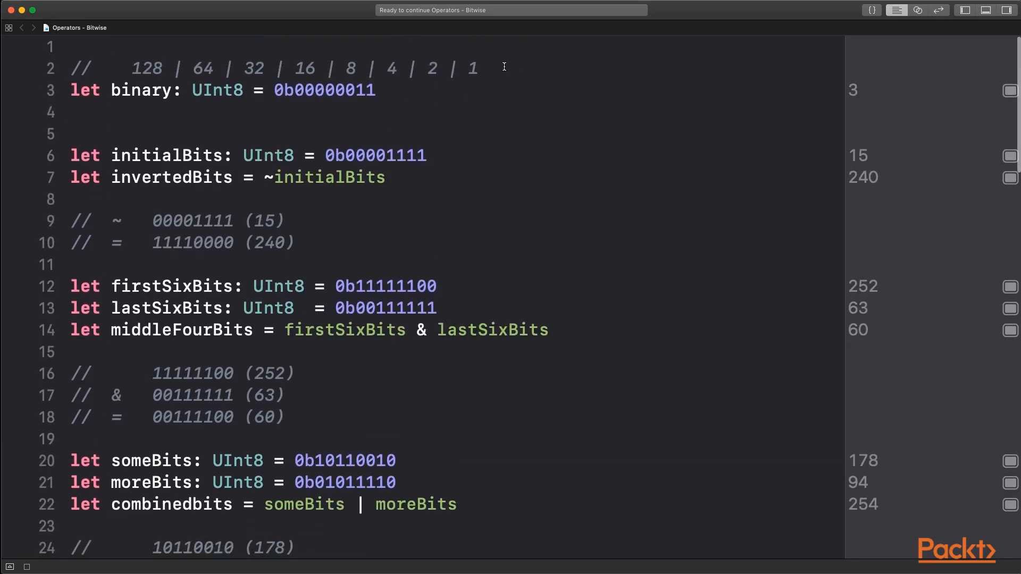
pyautogui.scroll(-3)
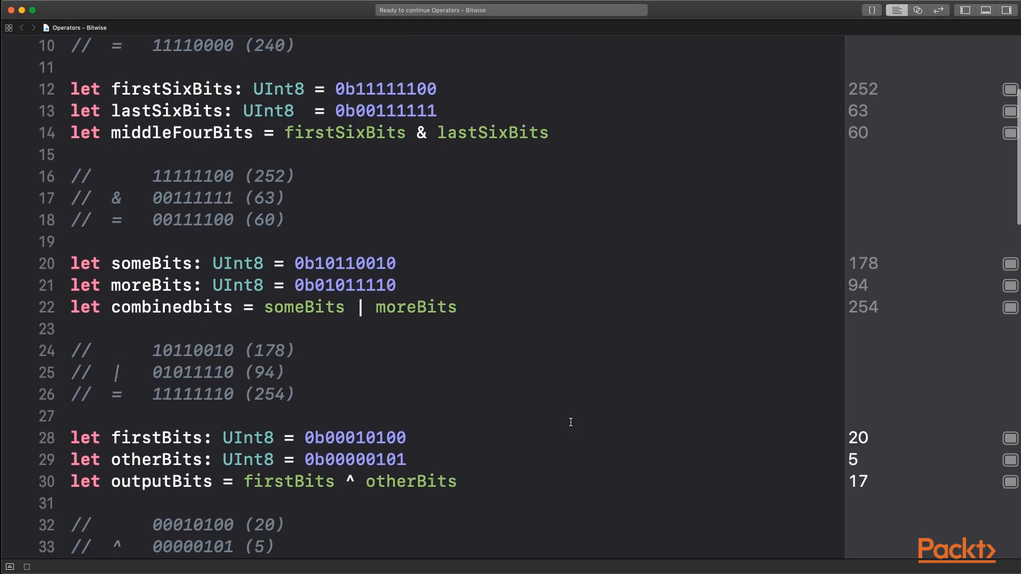
pyautogui.scroll(-3)
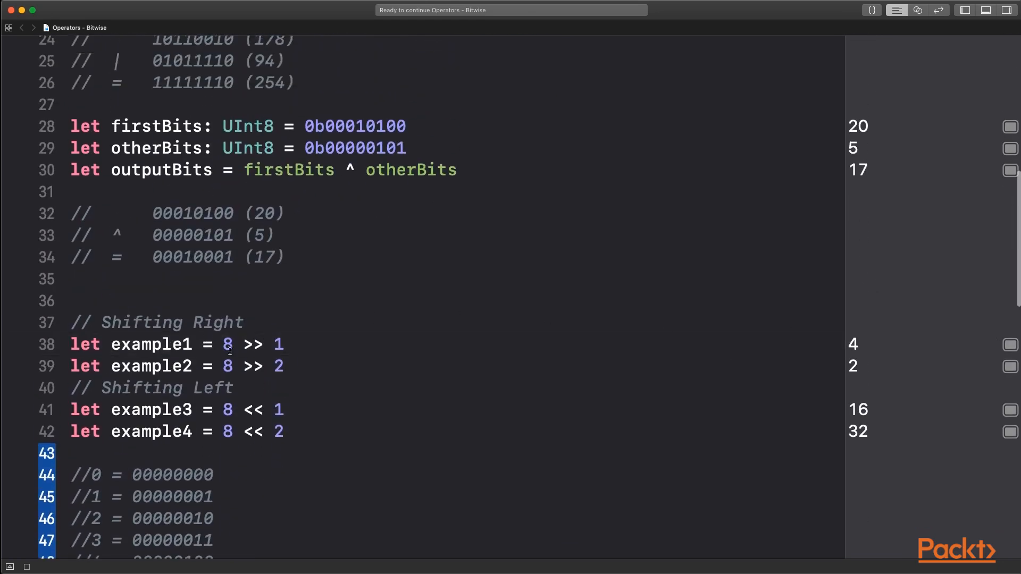
pyautogui.scroll(-3)
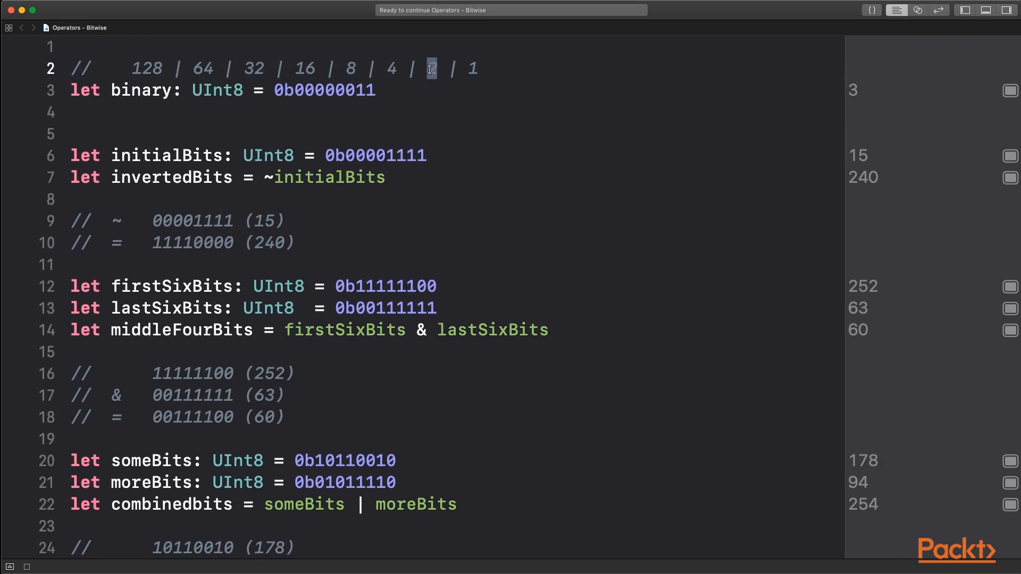
pyautogui.scroll(-3)
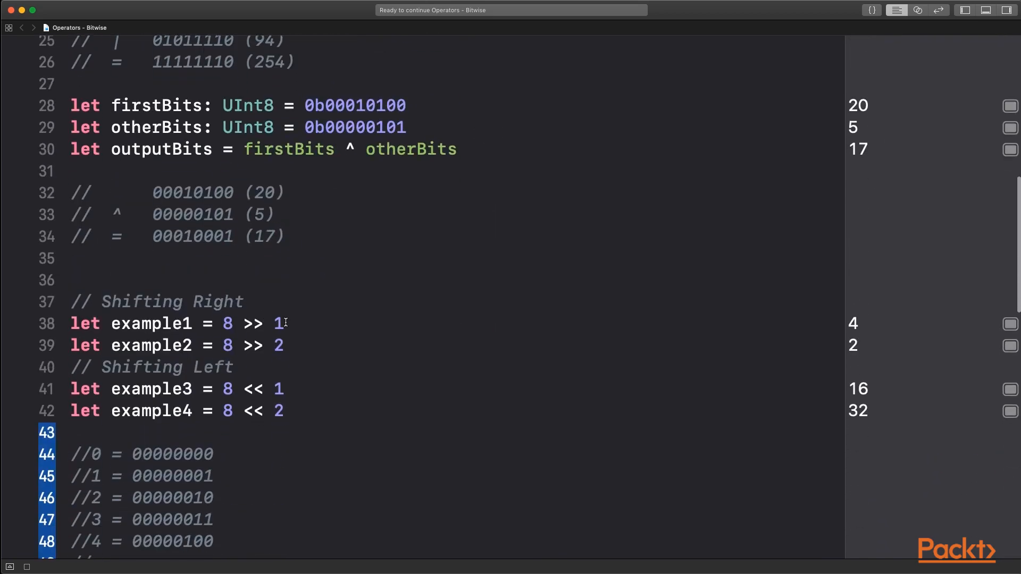
pyautogui.click(273, 323)
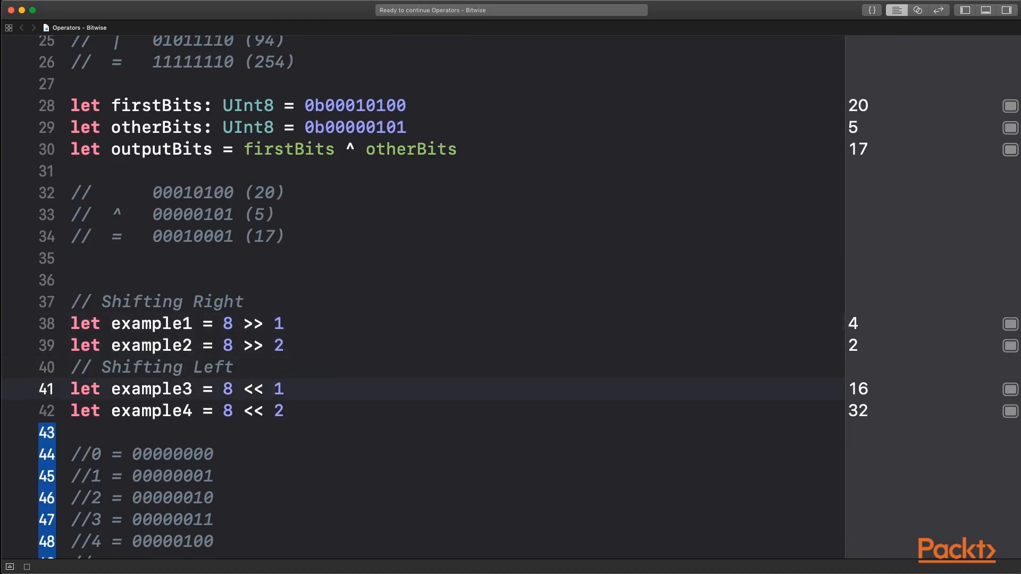
pyautogui.moveTo(258, 364)
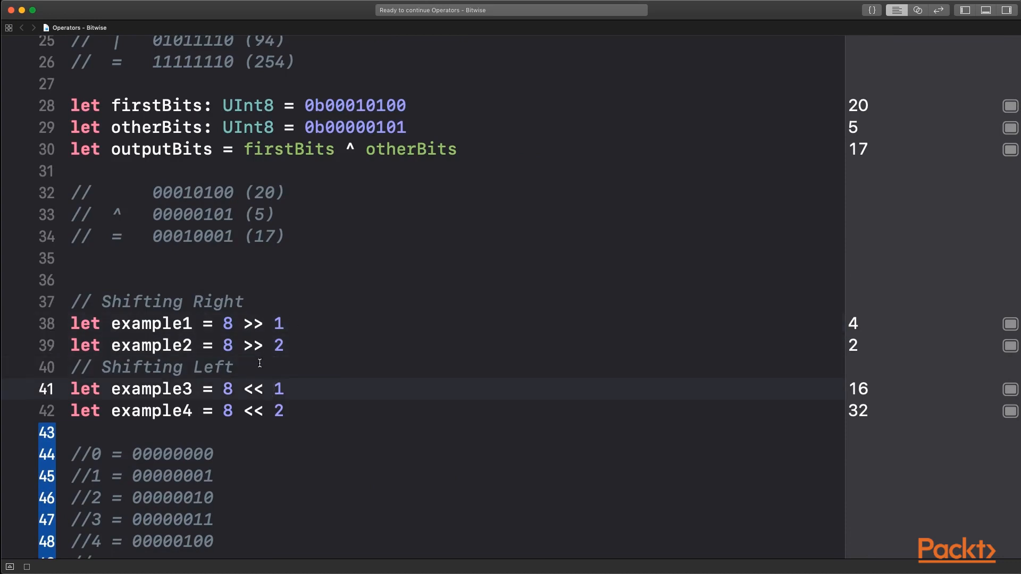
# - Highlight the << left-shift operator while reviewing the shift results 4, 2, 16 and 32
pyautogui.doubleClick(253, 390)
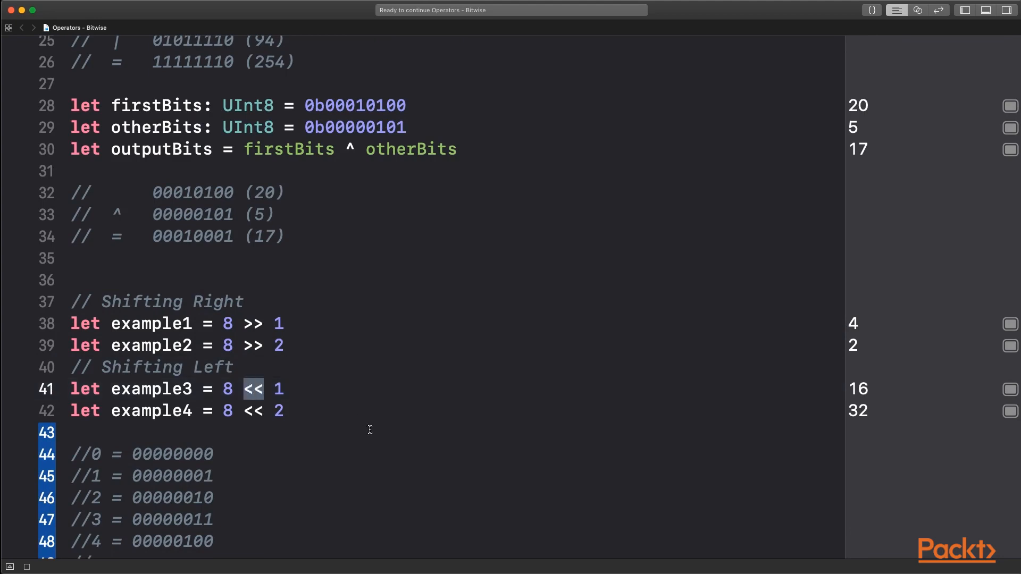
pyautogui.scroll(-3)
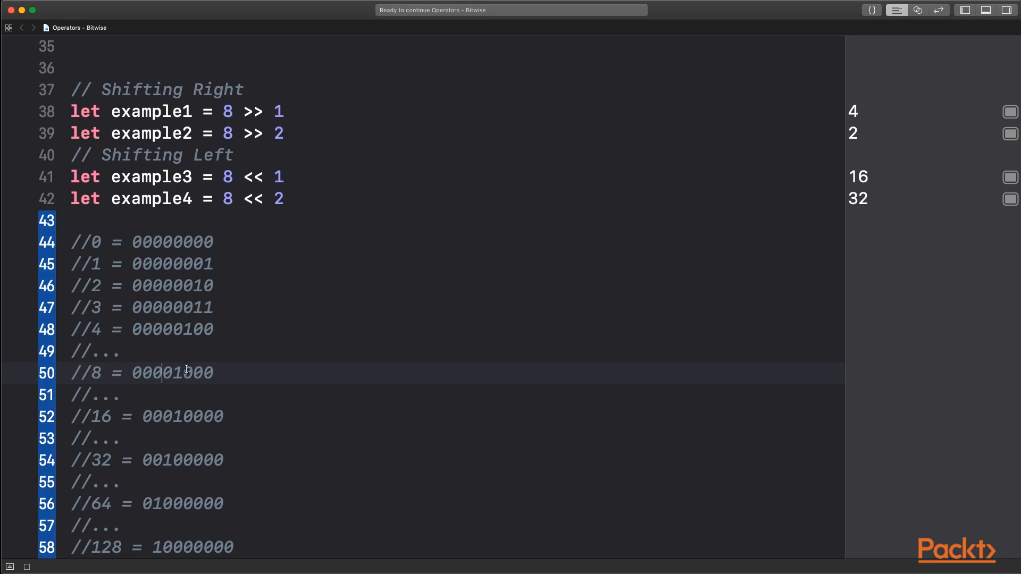
pyautogui.moveTo(308, 317)
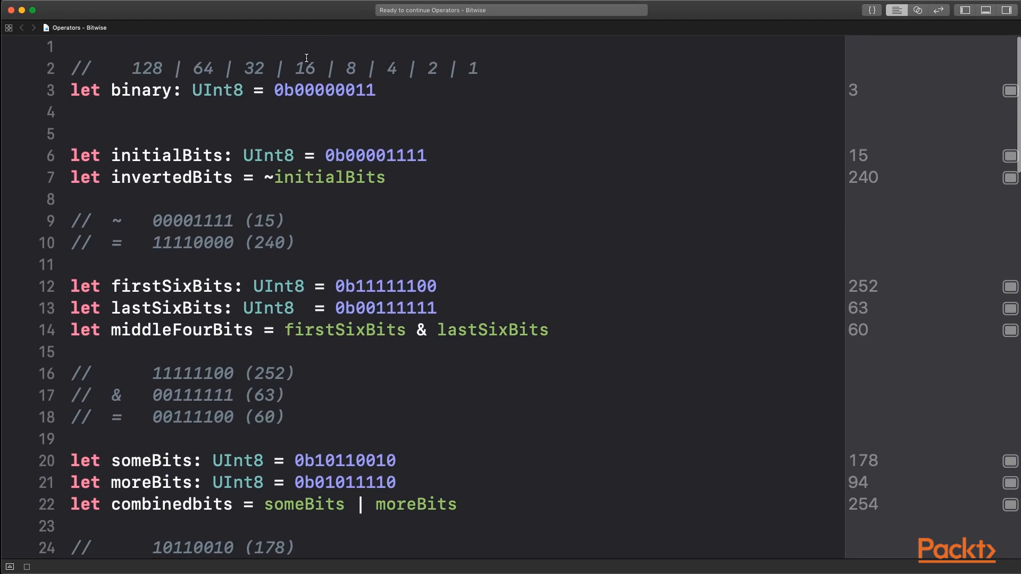
pyautogui.doubleClick(307, 69)
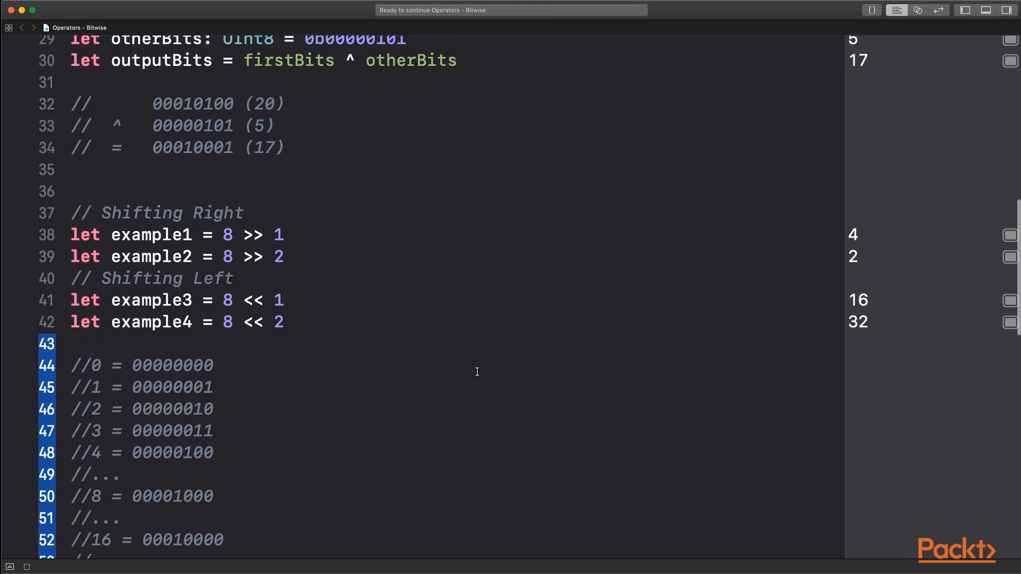
pyautogui.scroll(-3)
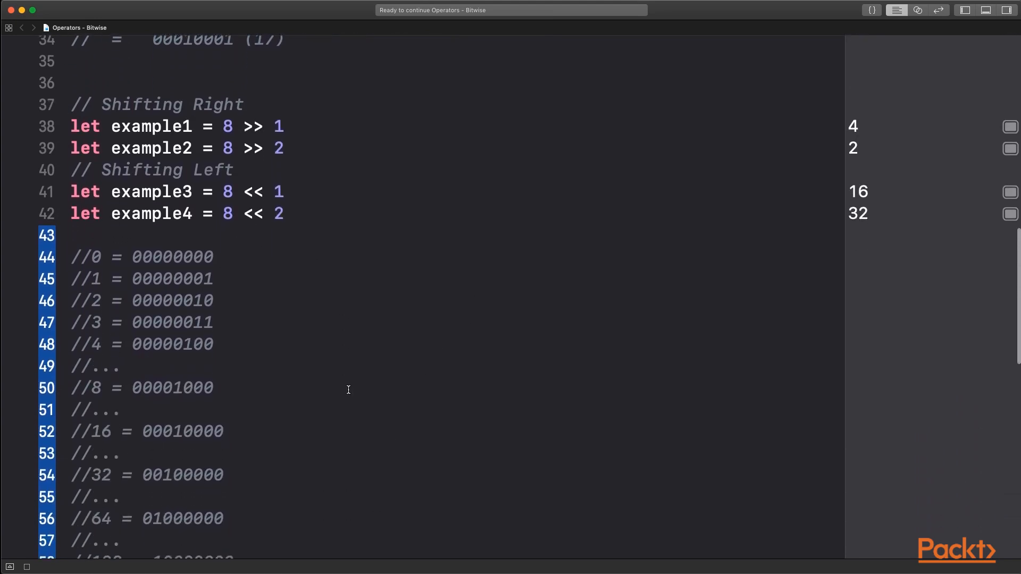
pyautogui.scroll(-3)
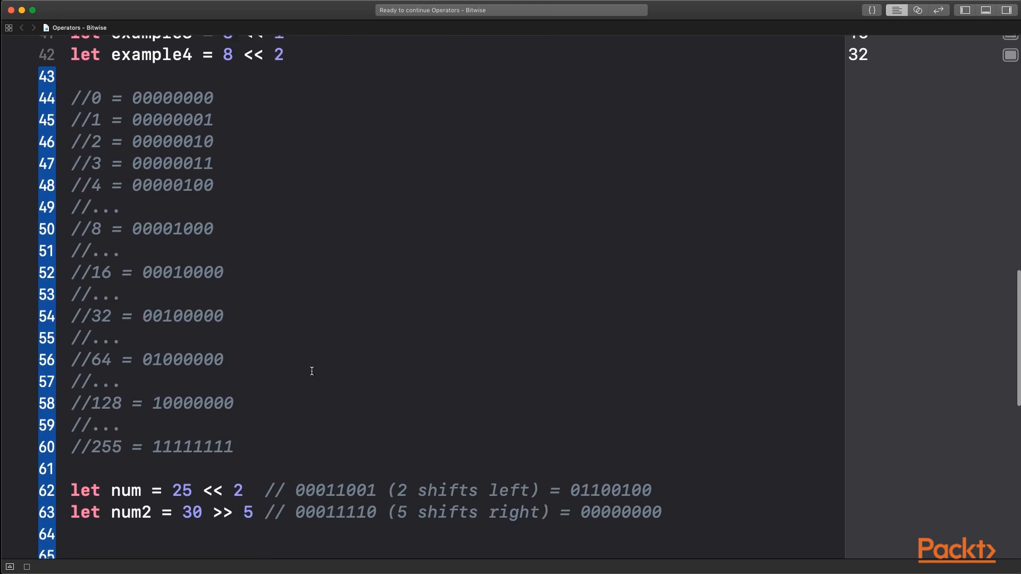
# - Highlight the original binary 00011001 of 25 and its shifted result in the shift comment
pyautogui.scroll(-3)
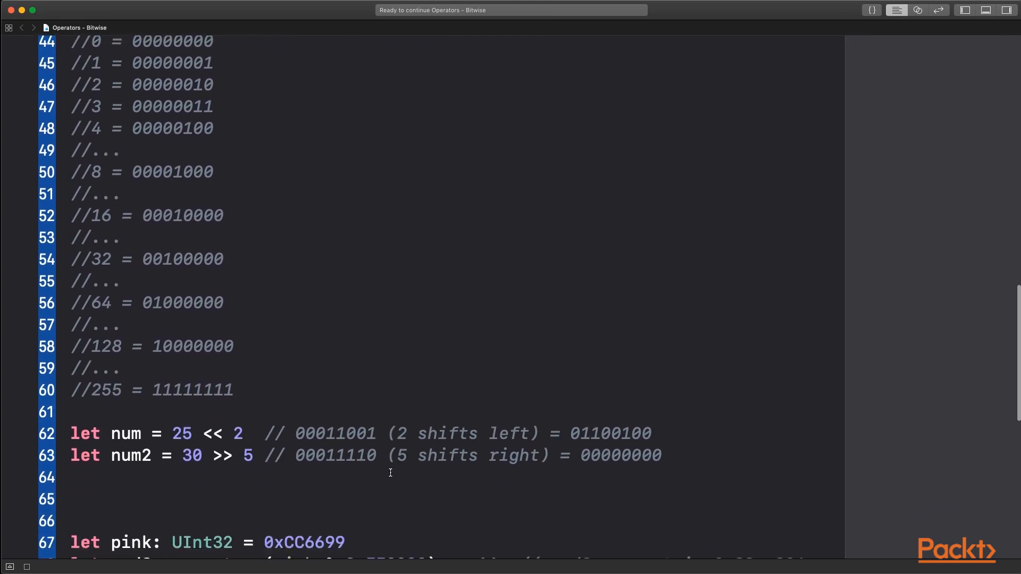
pyautogui.scroll(-3)
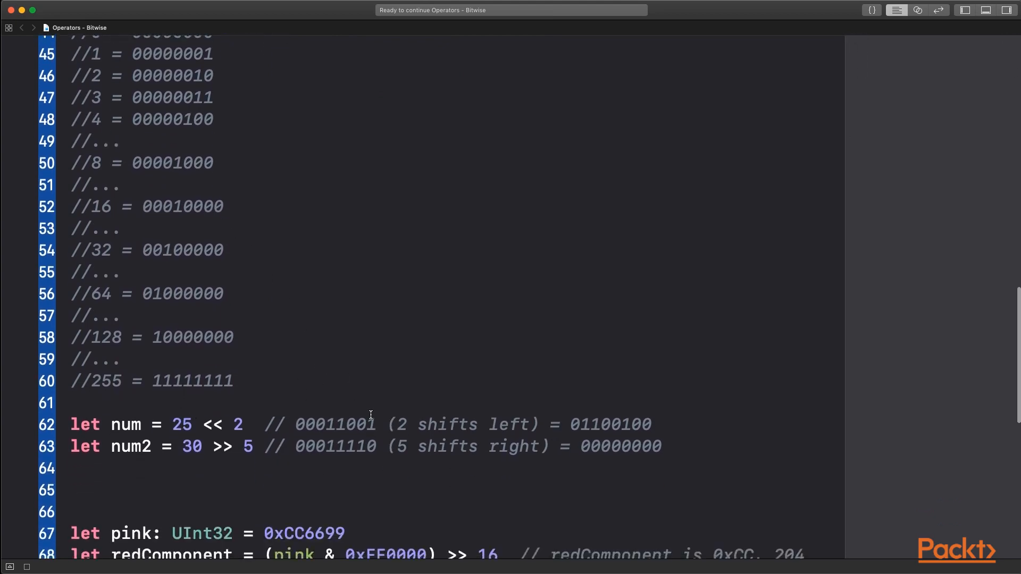
pyautogui.doubleClick(339, 425)
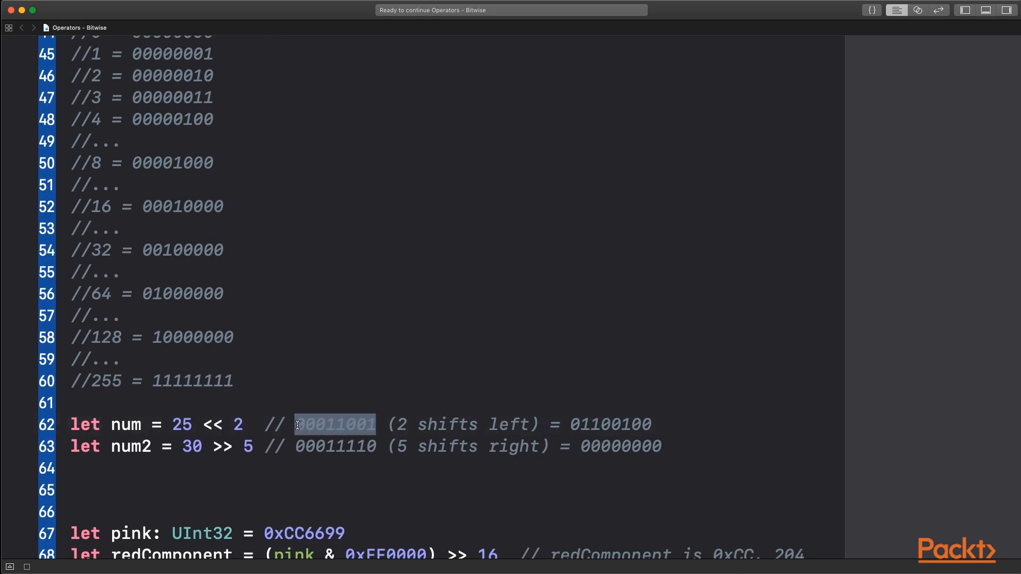
pyautogui.click(615, 406)
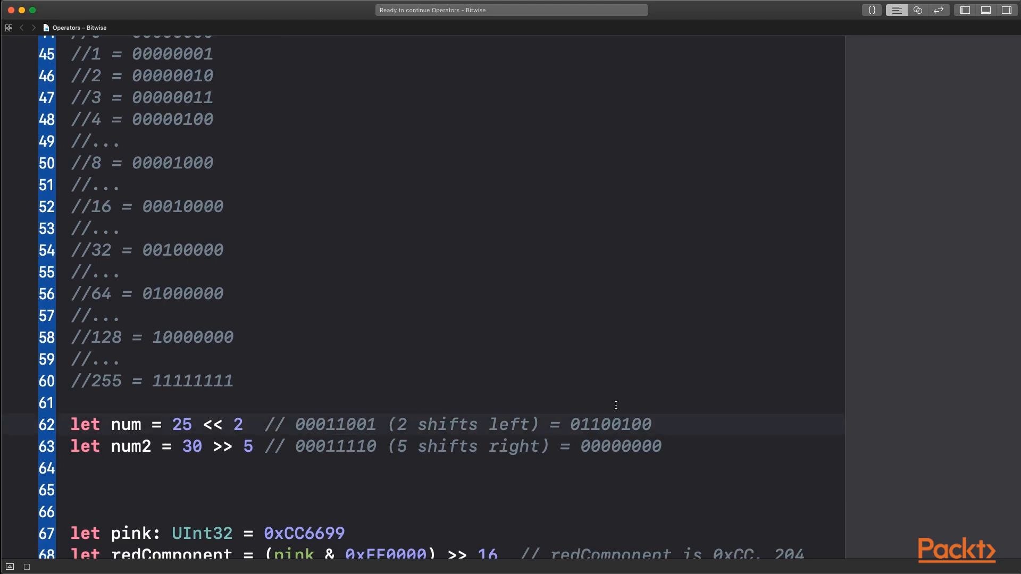
pyautogui.moveTo(664, 423)
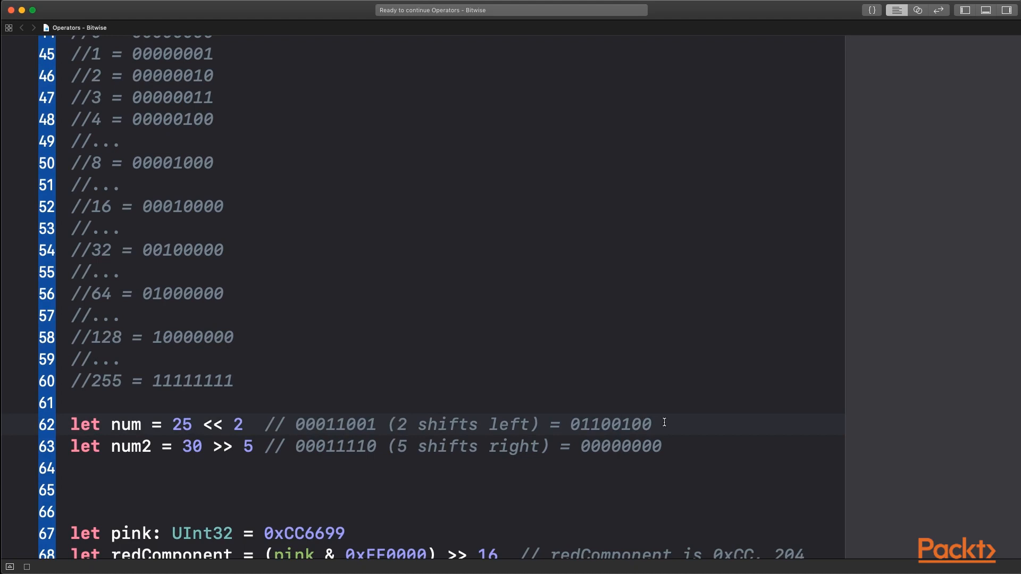
pyautogui.click(393, 425)
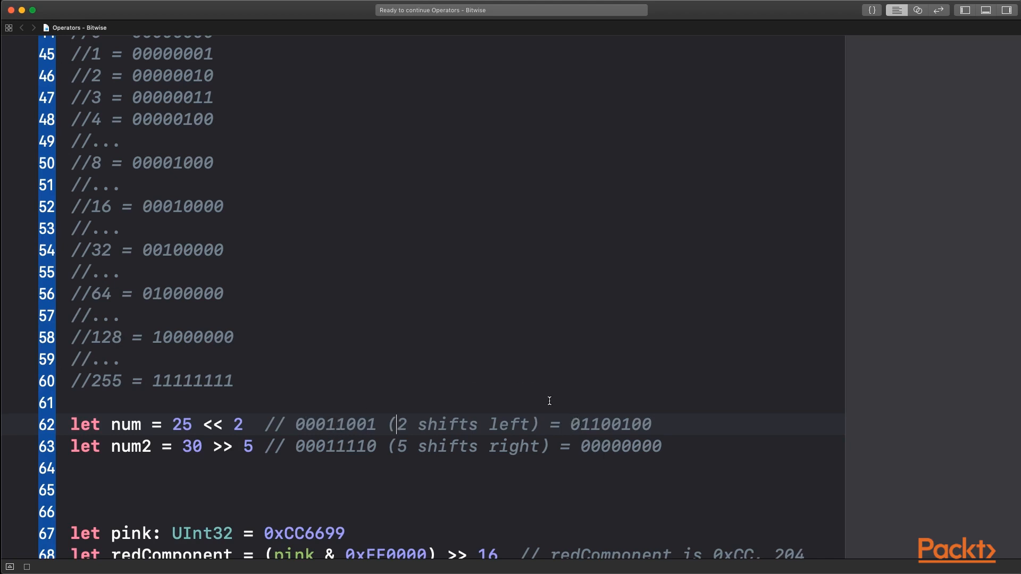
pyautogui.doubleClick(587, 425)
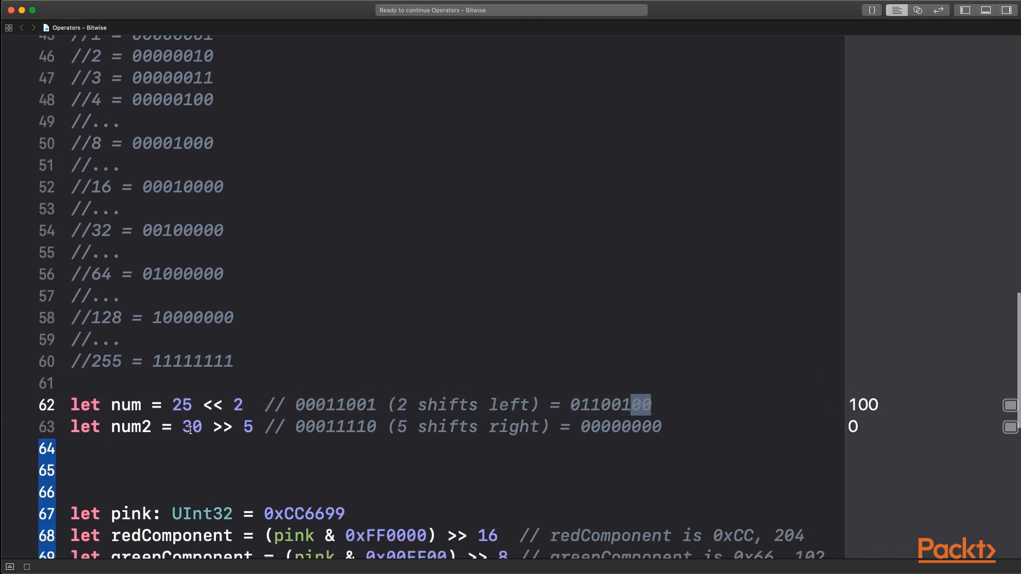
pyautogui.moveTo(237, 428)
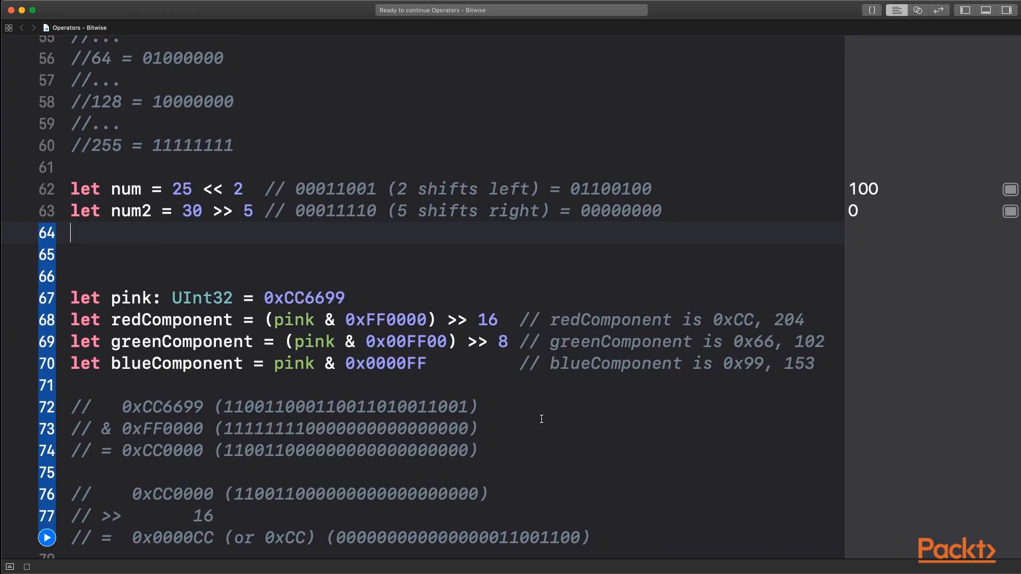
pyautogui.moveTo(226, 326)
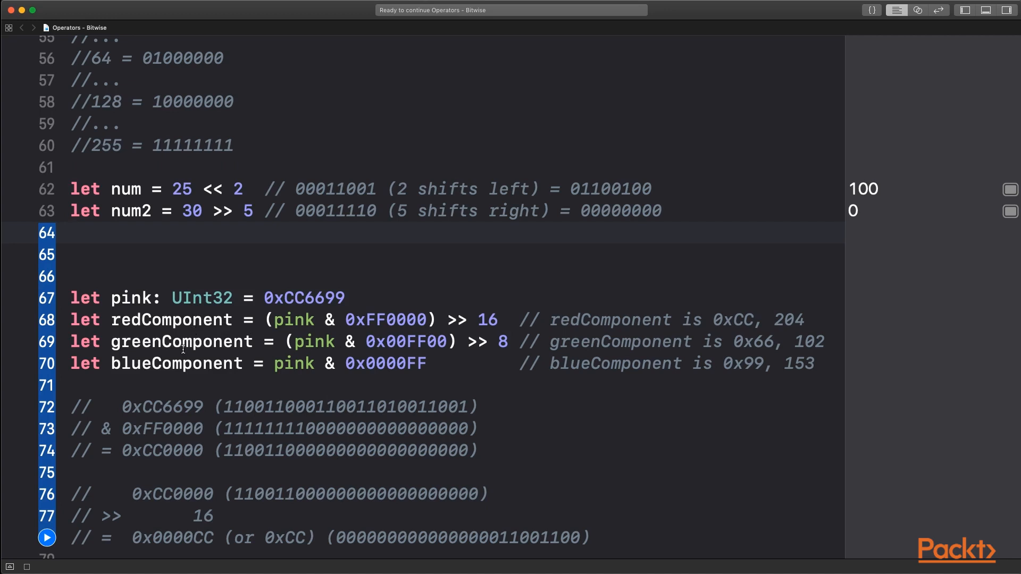
pyautogui.doubleClick(304, 298)
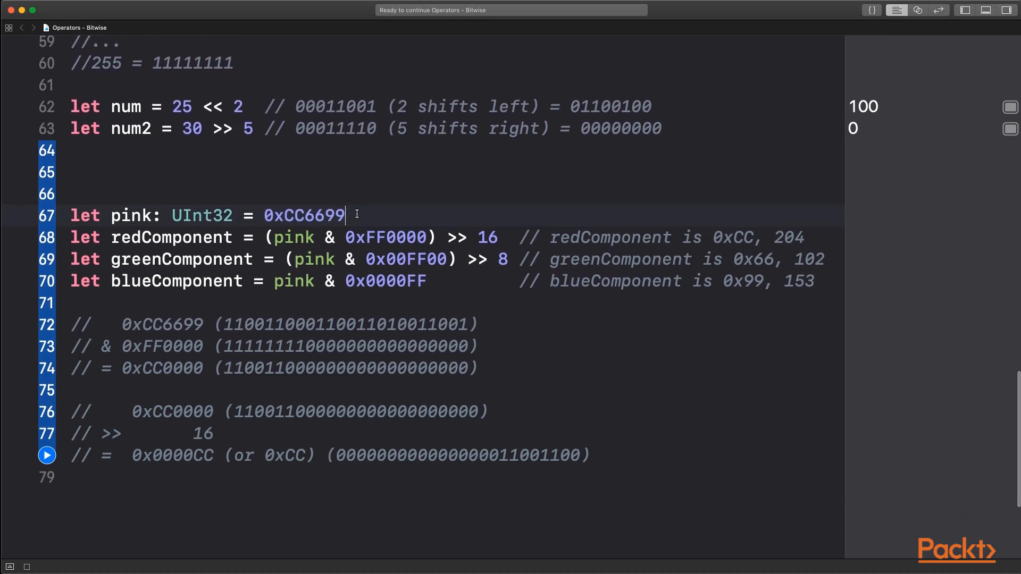
pyautogui.doubleClick(302, 215)
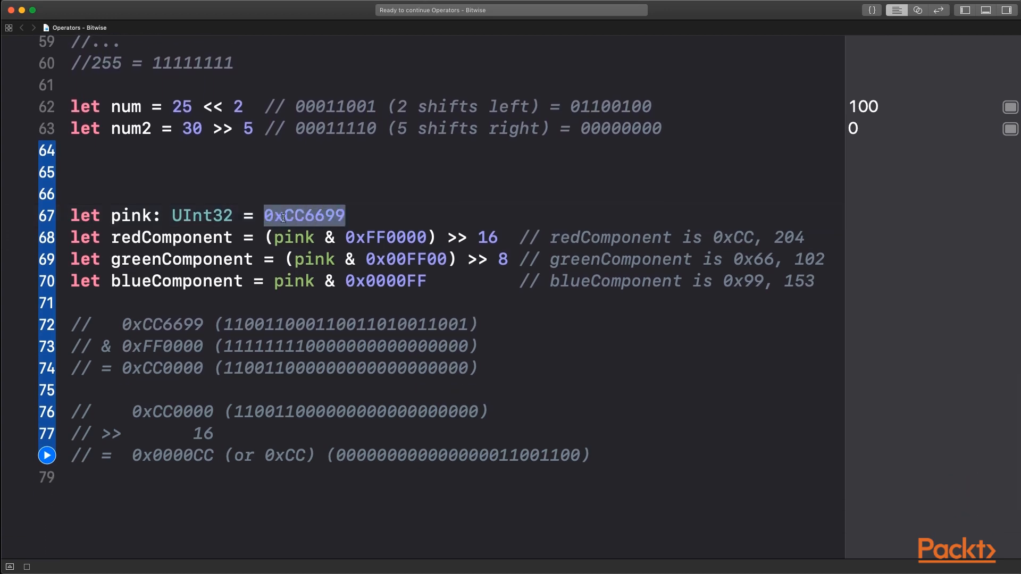
pyautogui.moveTo(439, 284)
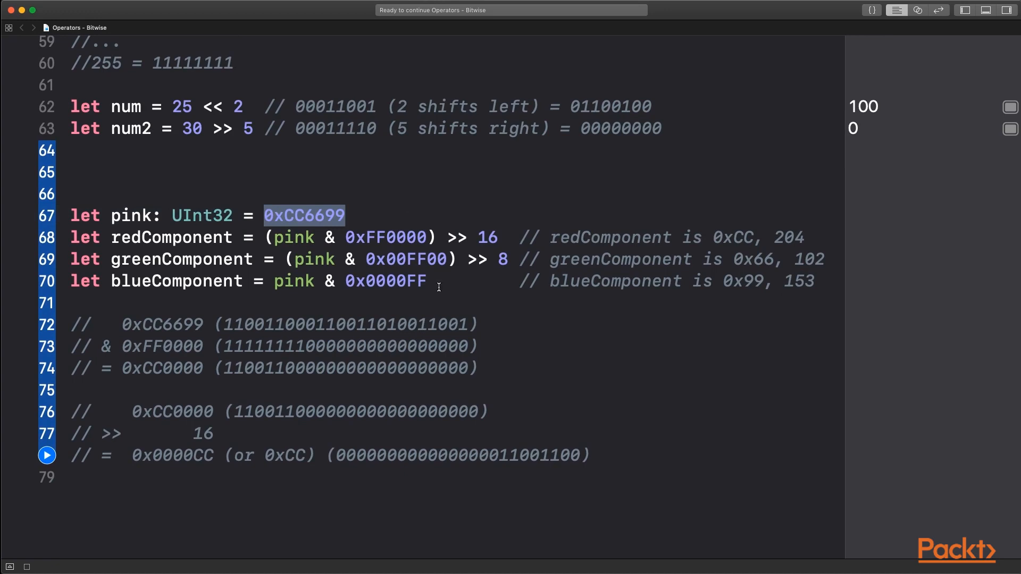
pyautogui.scroll(-3)
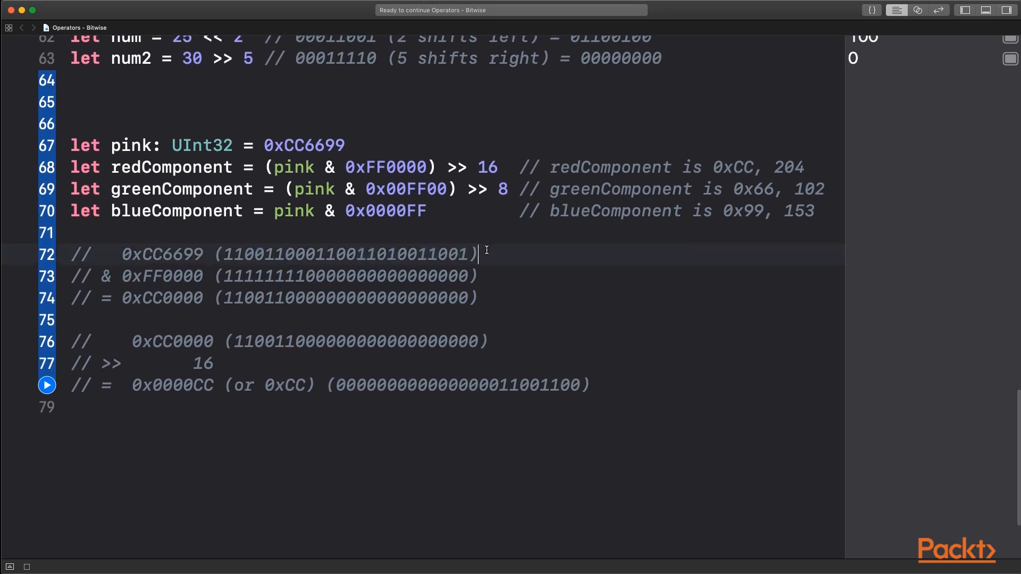
pyautogui.moveTo(226, 255)
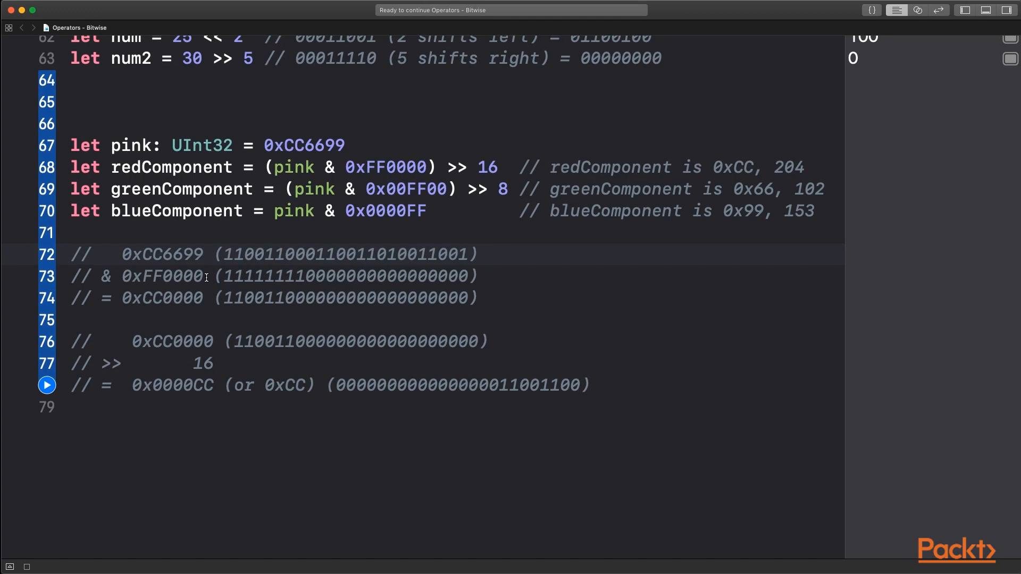
pyautogui.click(417, 167)
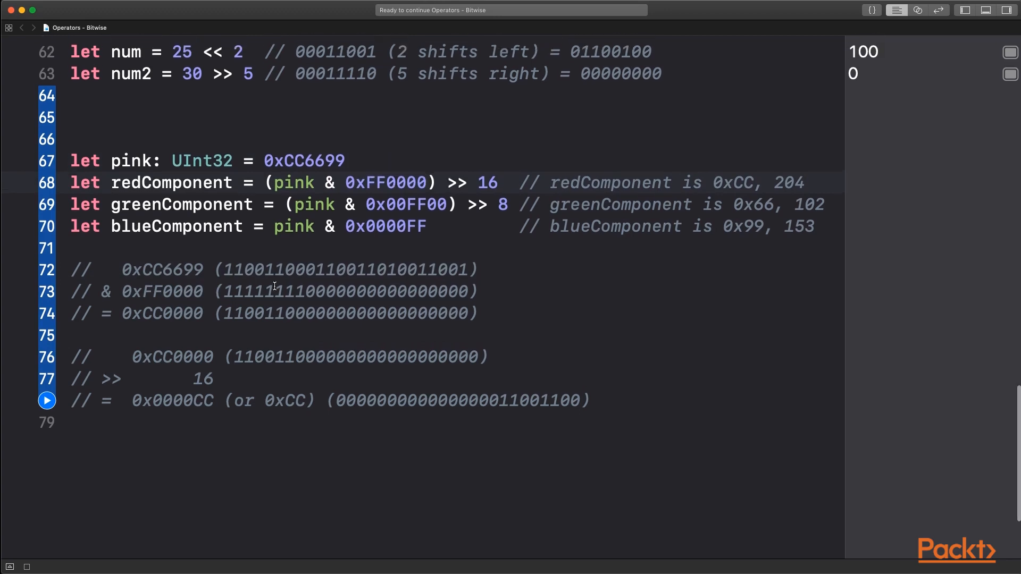
pyautogui.click(424, 183)
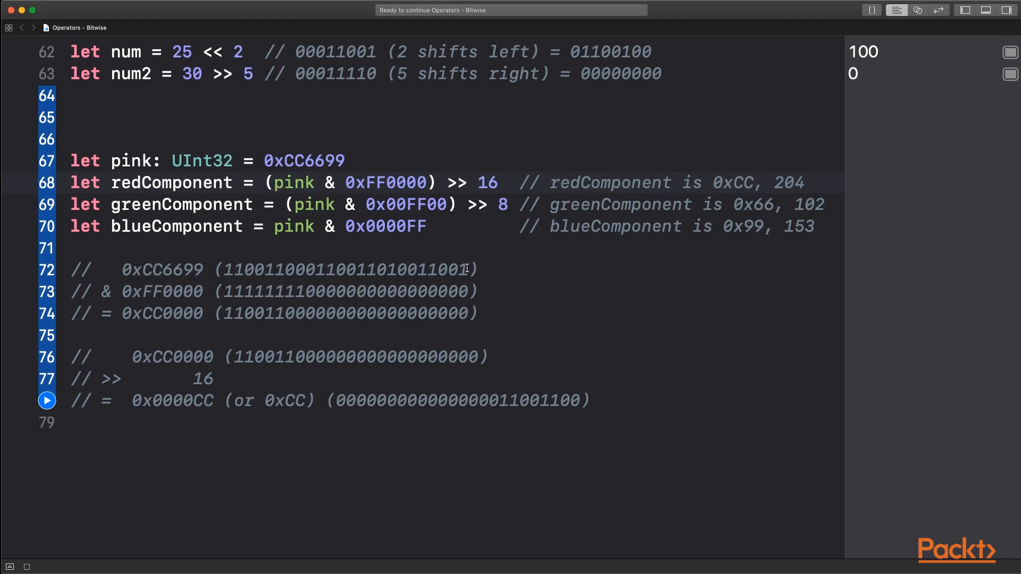
pyautogui.moveTo(309, 270); pyautogui.dragTo(469, 270)
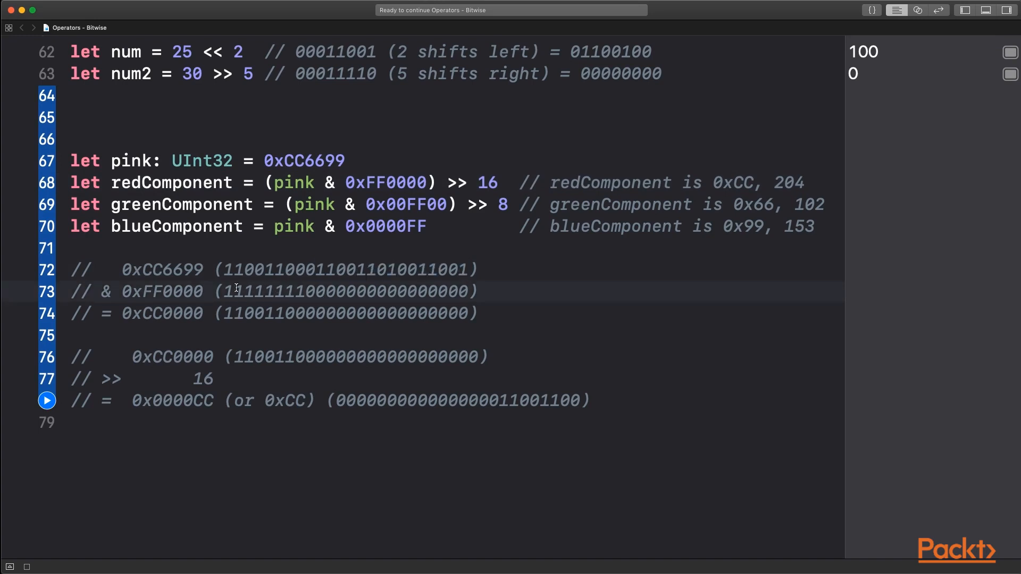
pyautogui.moveTo(319, 289)
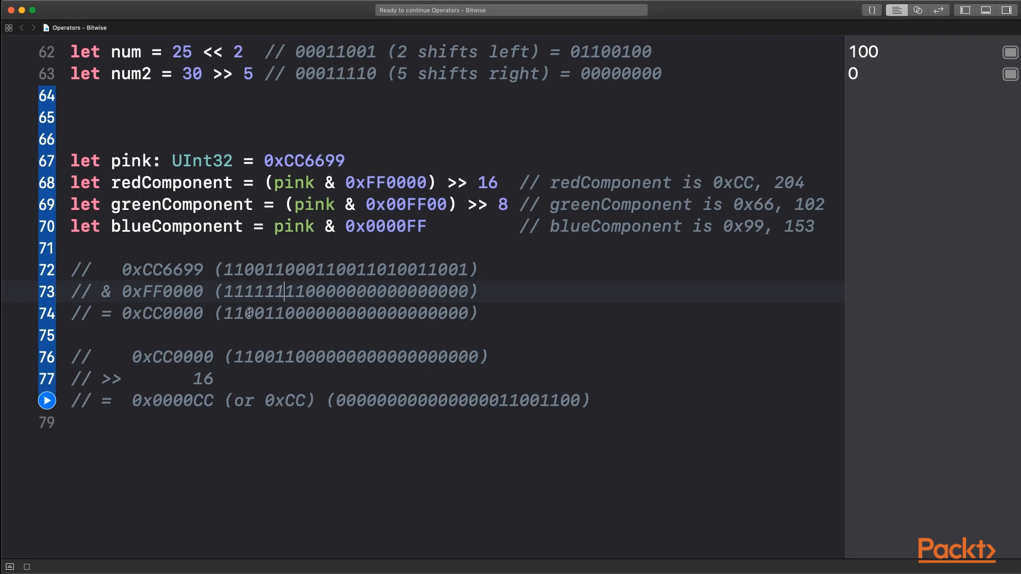
pyautogui.moveTo(283, 313)
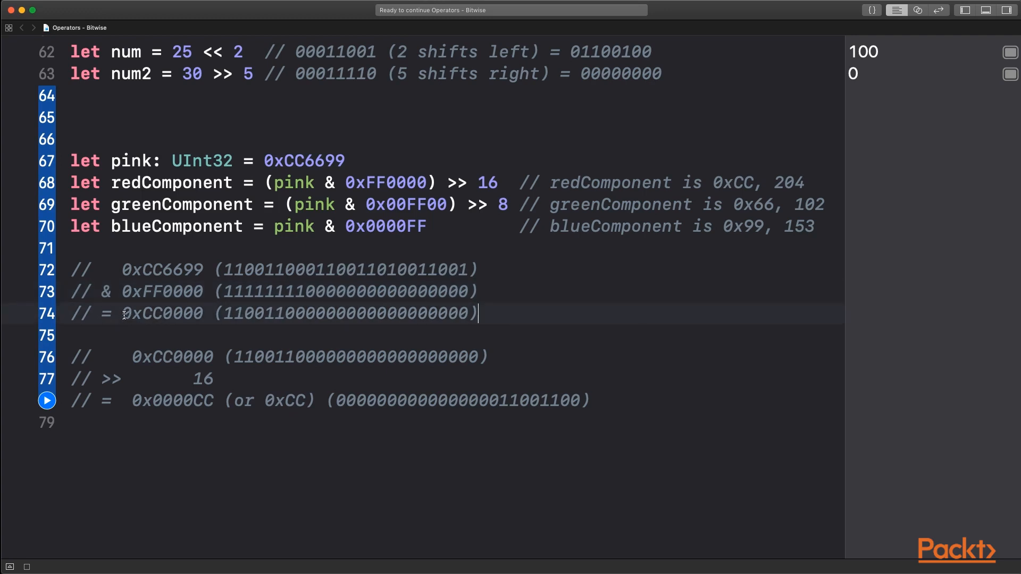
pyautogui.doubleClick(160, 313)
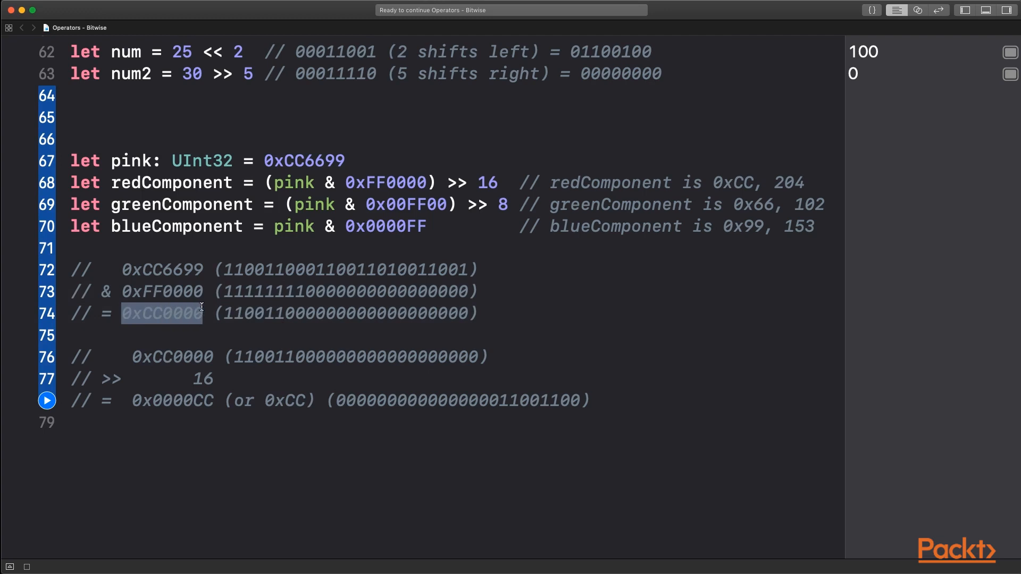
pyautogui.click(498, 312)
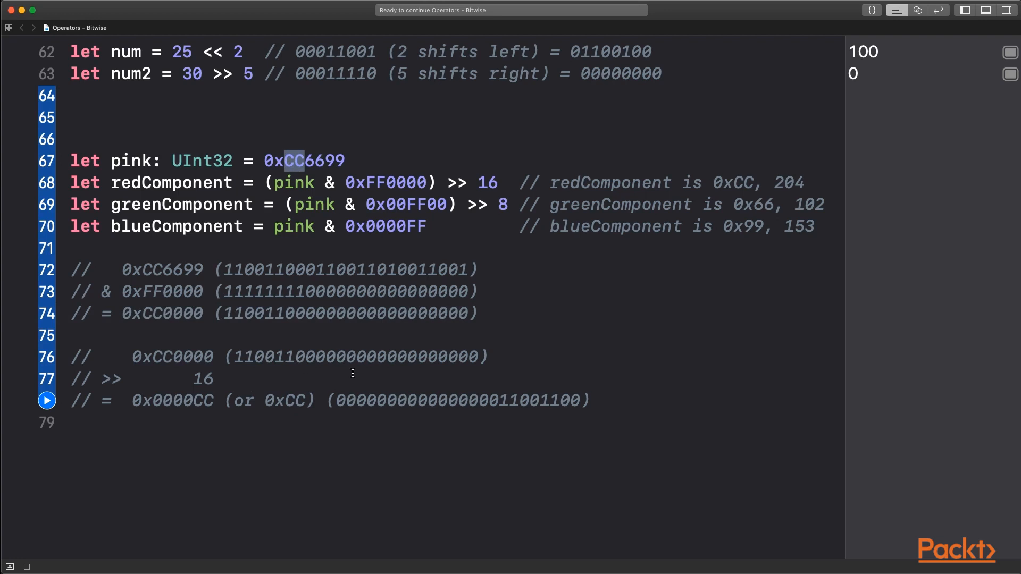
pyautogui.moveTo(216, 412)
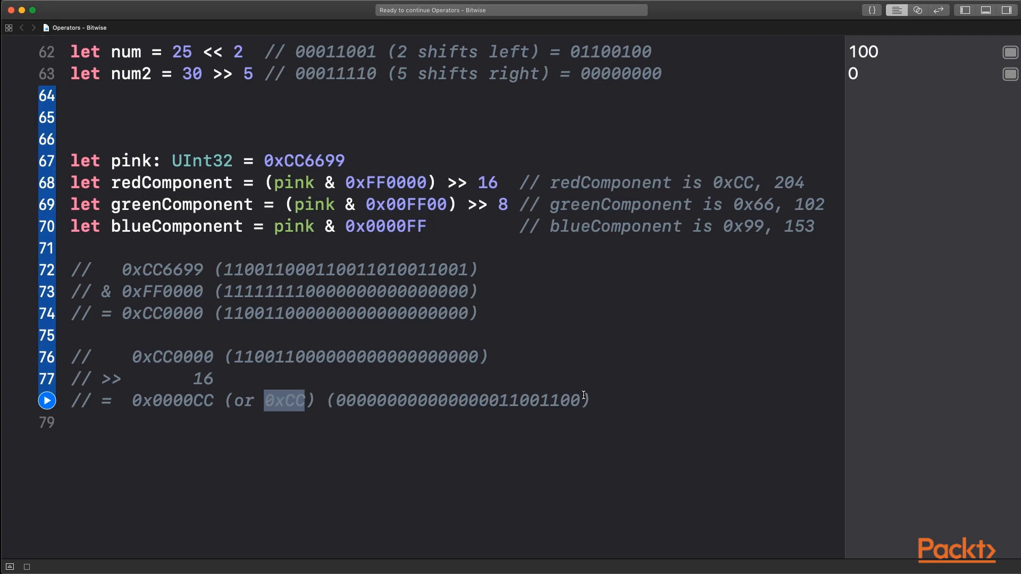
pyautogui.moveTo(244, 361)
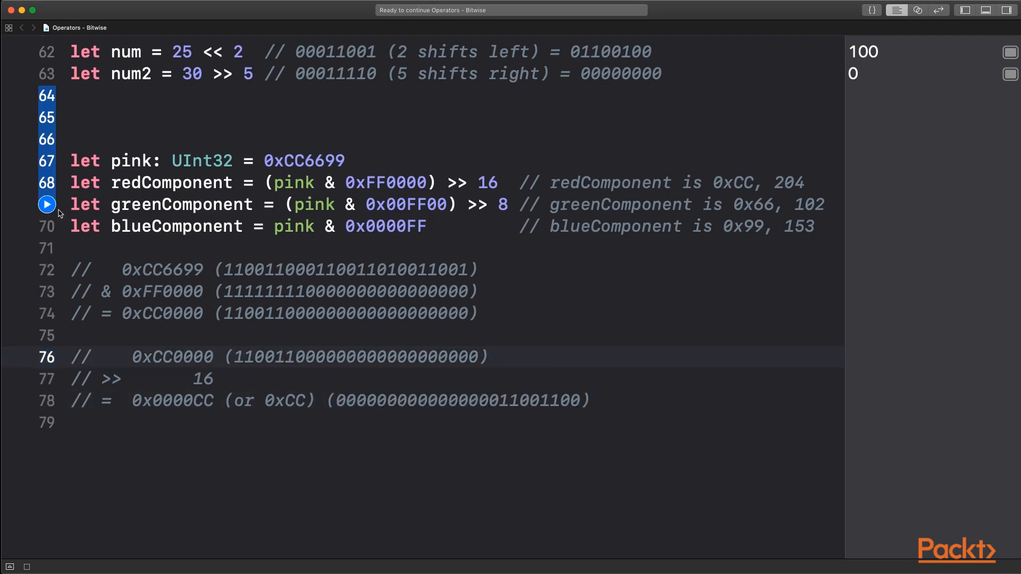
# - Run through the blueComponent line so pink shows 13395609 with components 204, 102 and 153
pyautogui.click(47, 204)
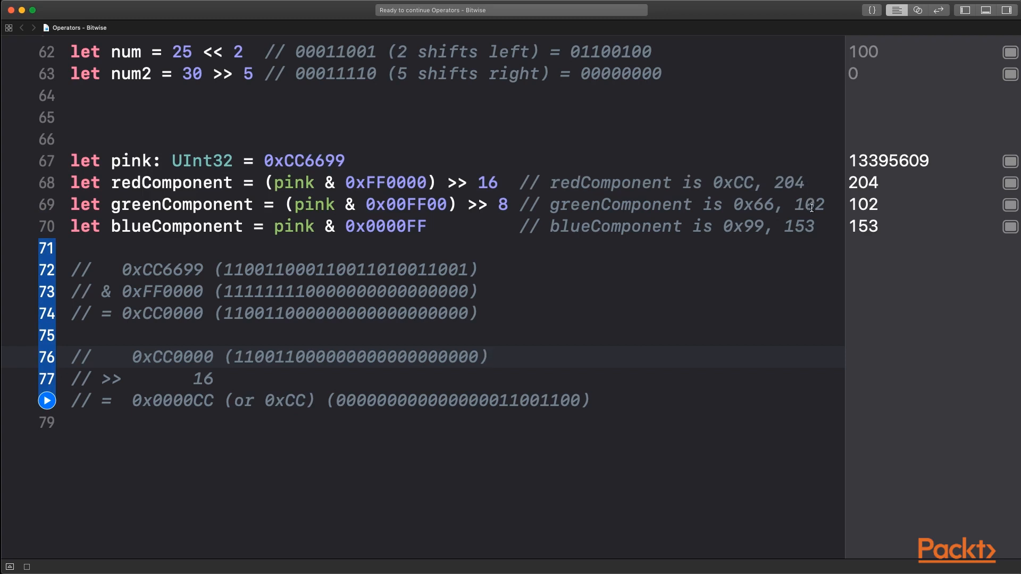
pyautogui.moveTo(817, 229)
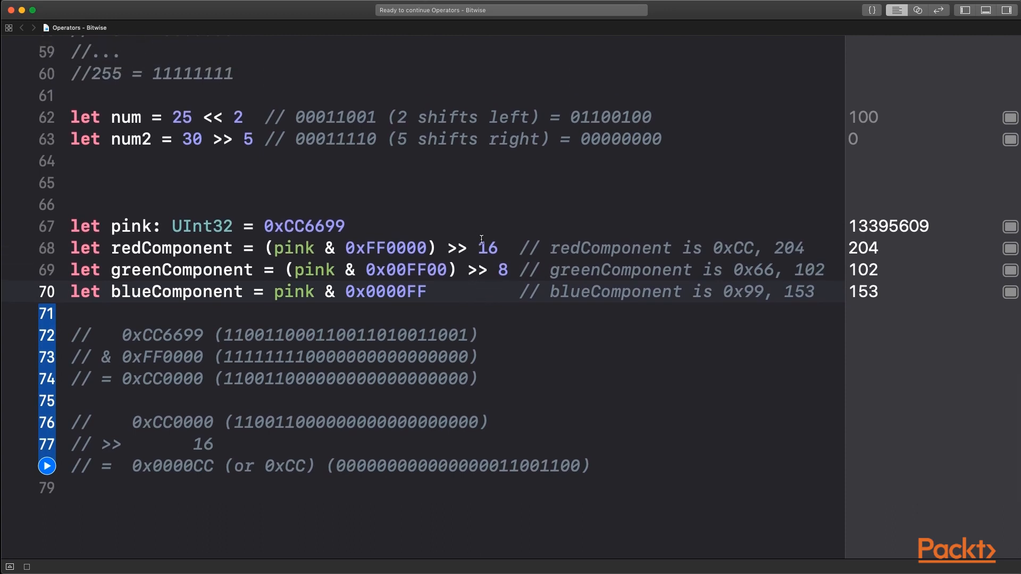
pyautogui.scroll(-3)
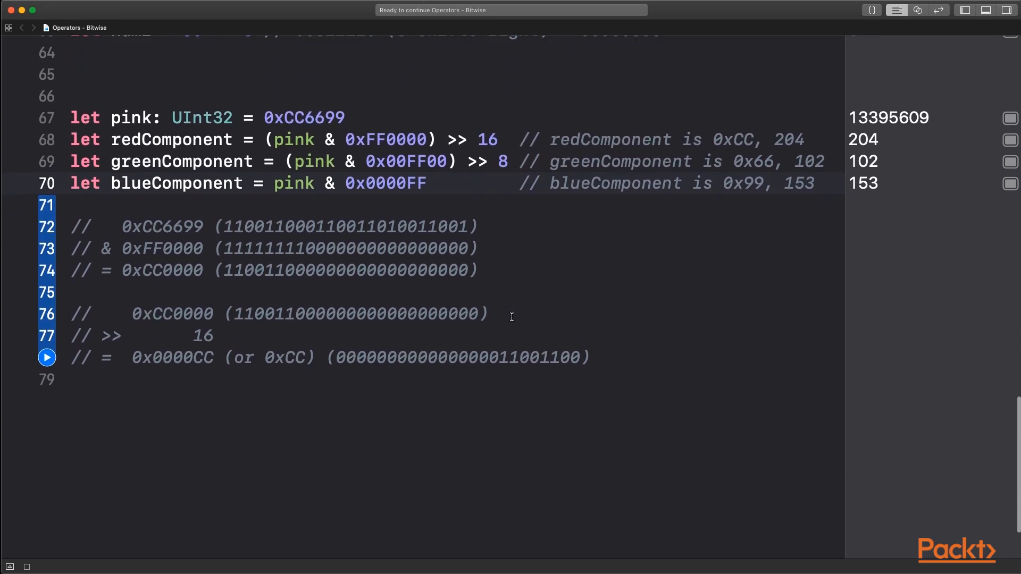